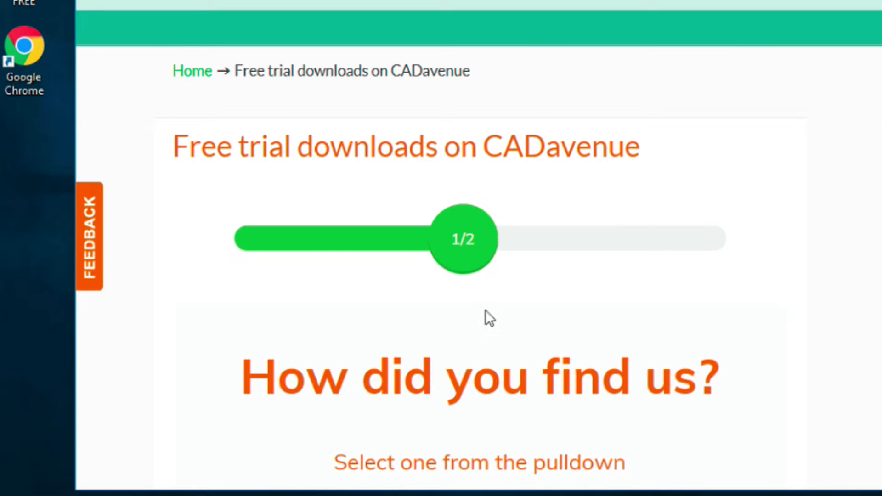
{"action": "mouse_move", "coordinate": [477, 288]}
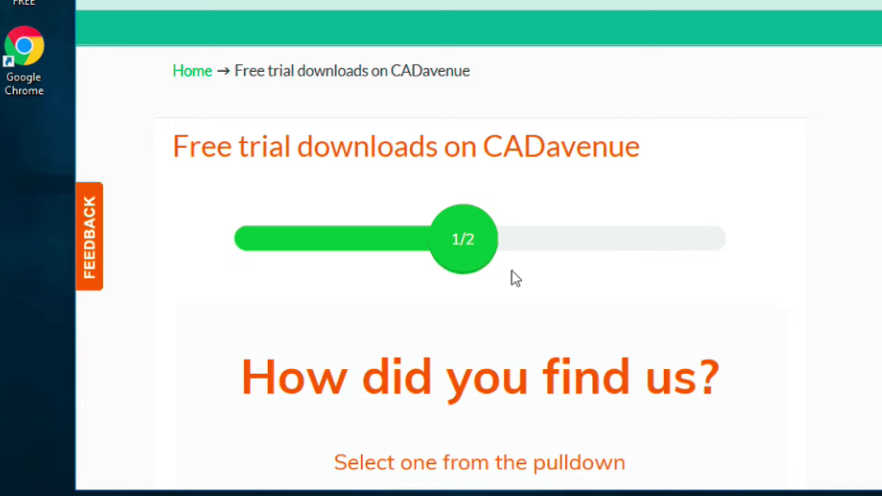
Answer the CADavenue 'How did you find us?' survey with Other
{"action": "left_click", "coordinate": [479, 349]}
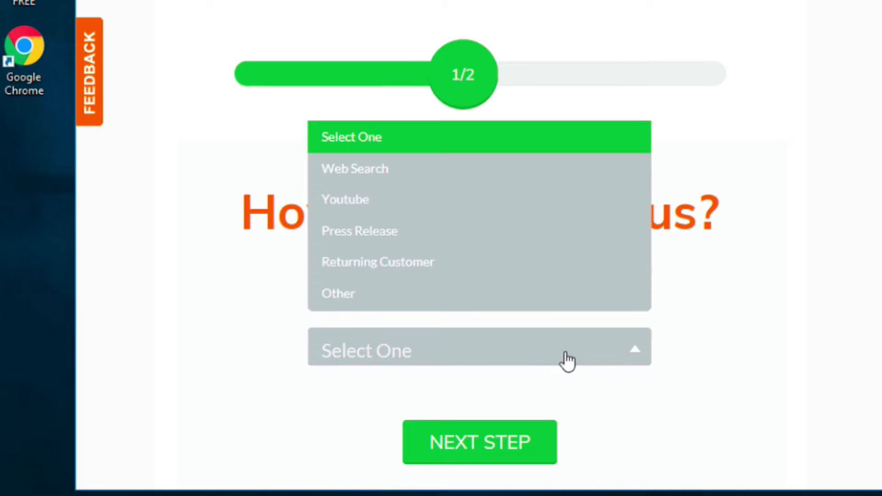
{"action": "mouse_move", "coordinate": [363, 225]}
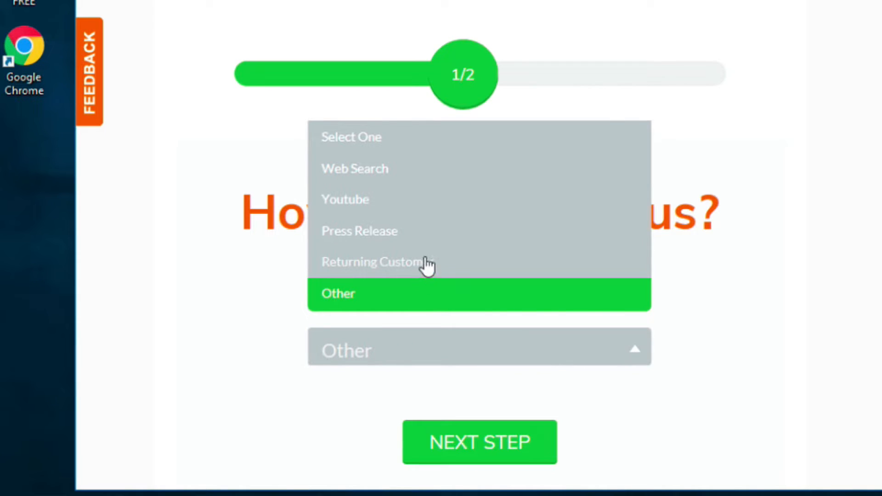
{"action": "left_click", "coordinate": [480, 442]}
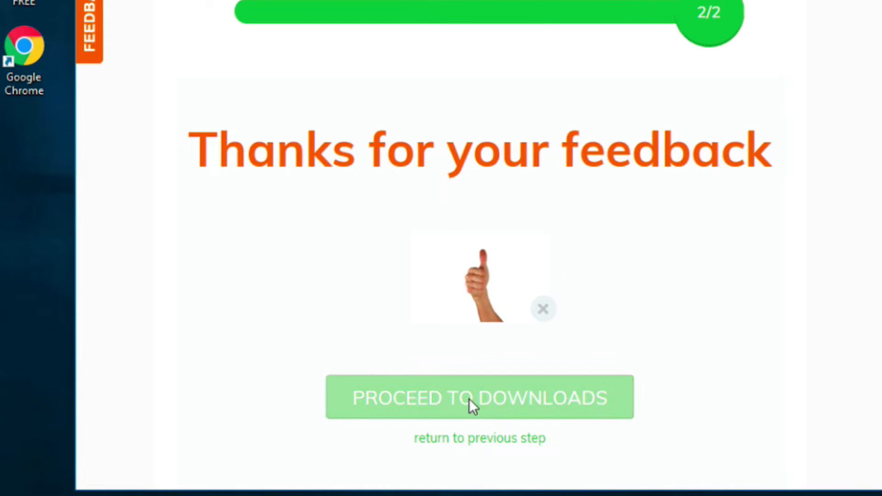
Proceed to downloads and save the AViCAD Pro 2019 64-bit demo installer
{"action": "left_click", "coordinate": [479, 397]}
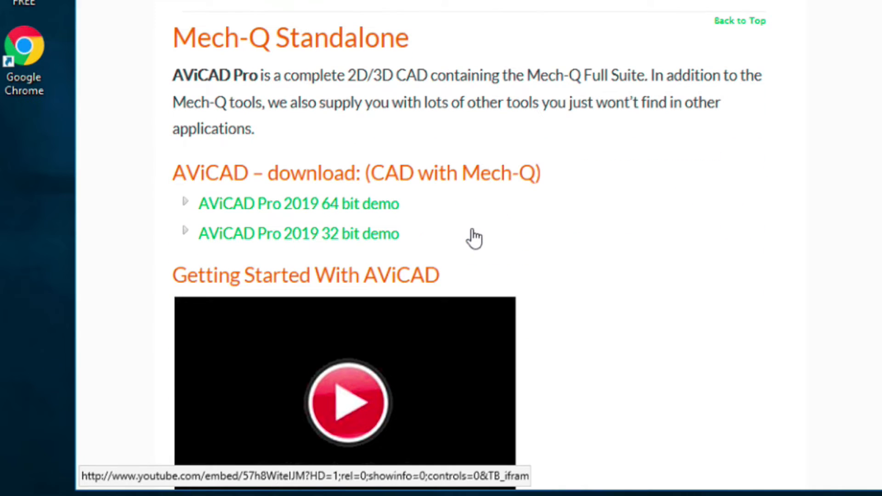
{"action": "mouse_move", "coordinate": [319, 210]}
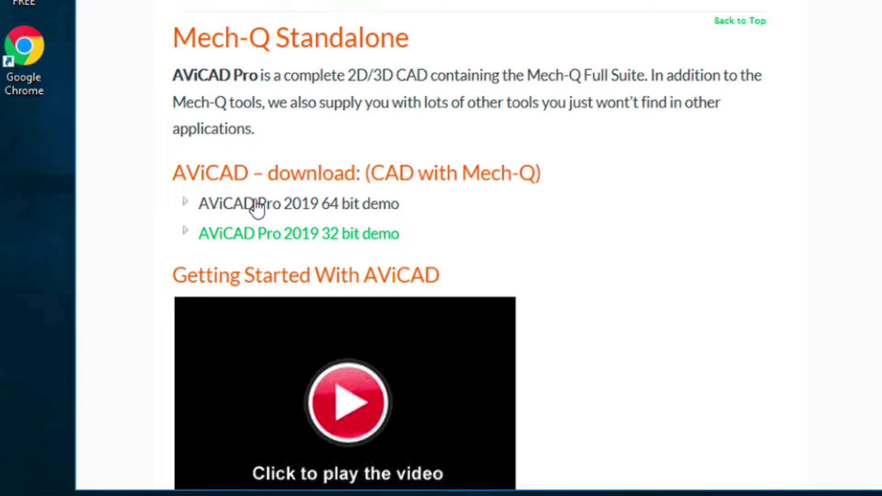
{"action": "left_click", "coordinate": [299, 203]}
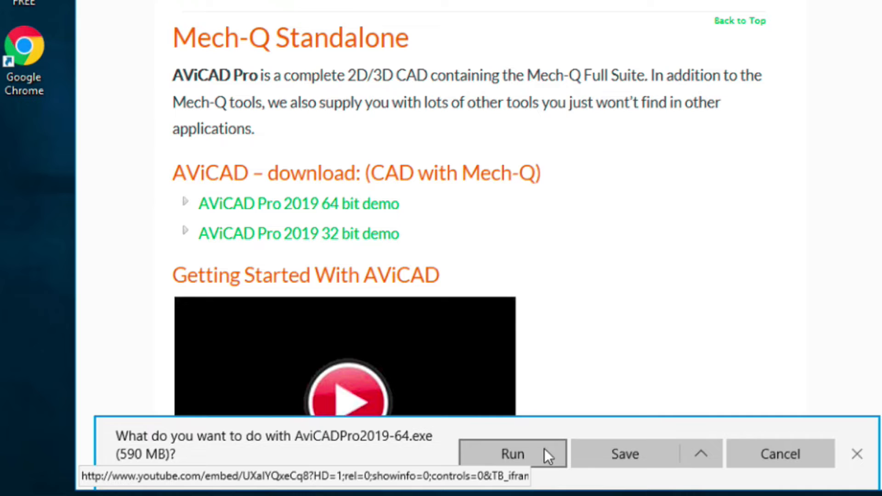
{"action": "mouse_move", "coordinate": [624, 454]}
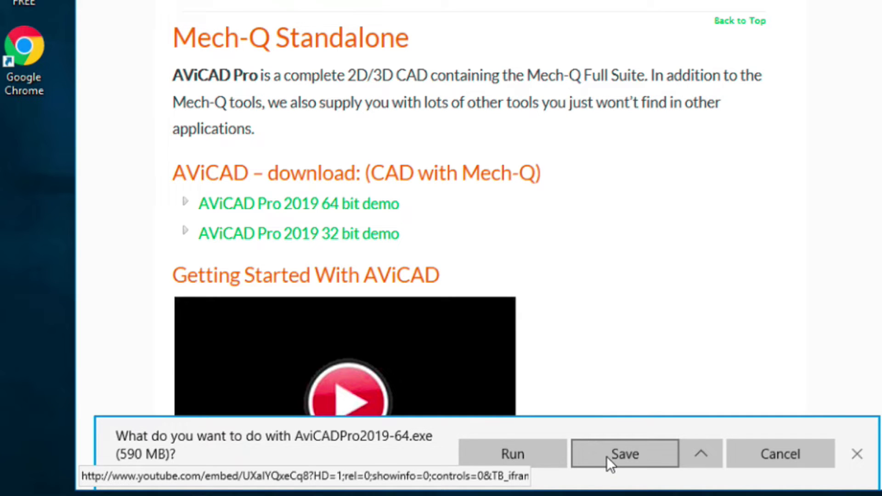
{"action": "left_click", "coordinate": [623, 454]}
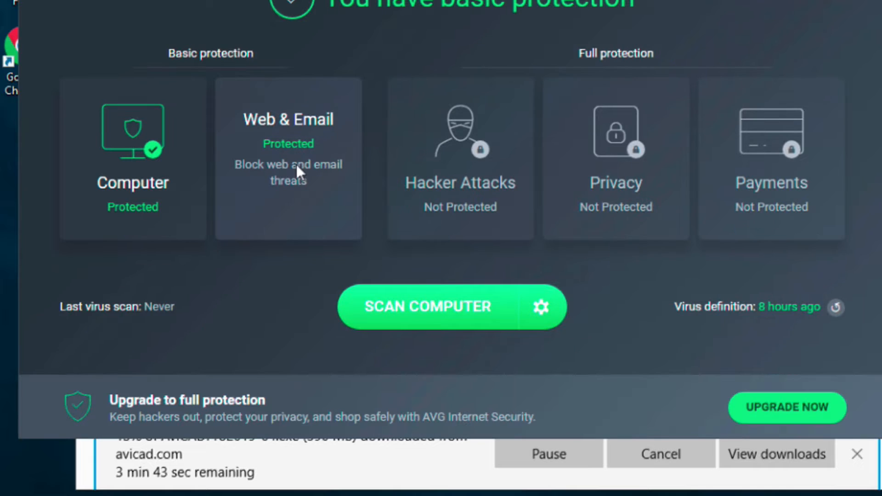
{"action": "mouse_move", "coordinate": [265, 171]}
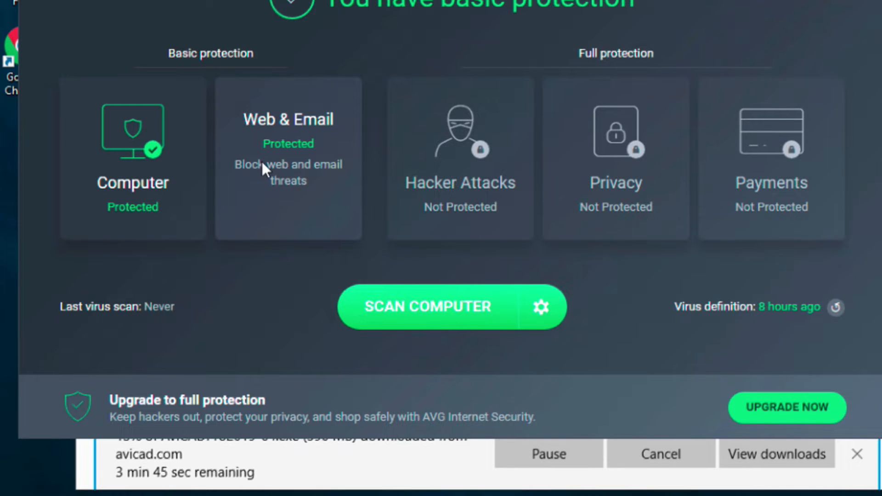
{"action": "mouse_move", "coordinate": [459, 241]}
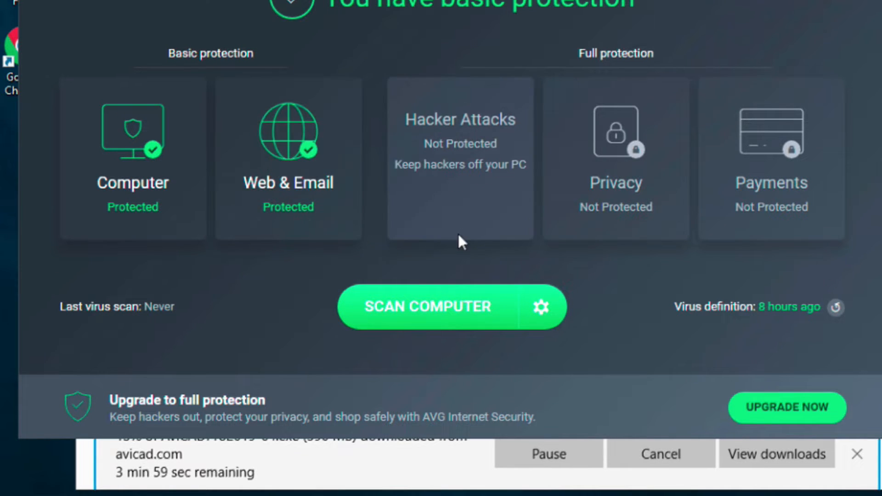
{"action": "mouse_move", "coordinate": [442, 249]}
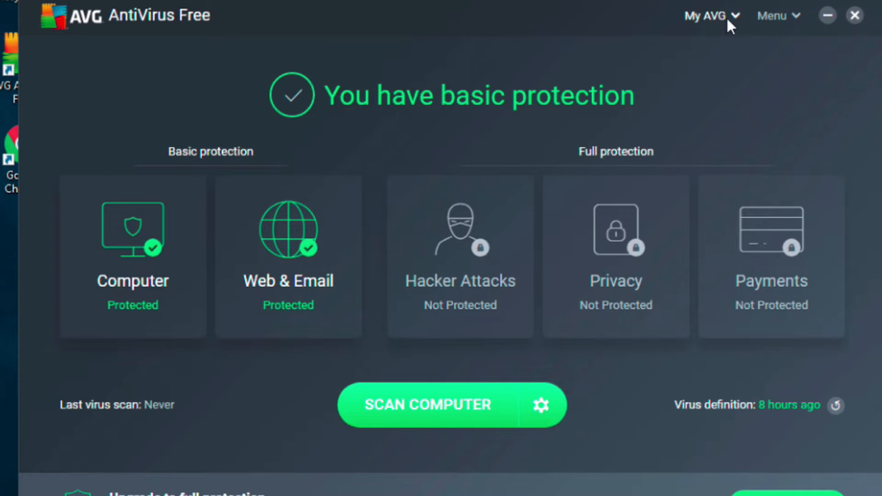
Open the My AVG panel listing AVG products and subscription
{"action": "left_click", "coordinate": [705, 16]}
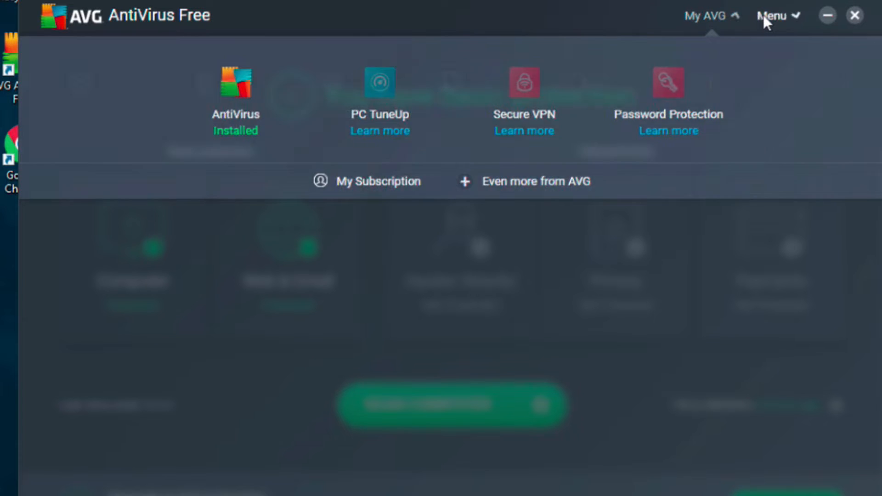
Open AVG Settings on the Components page listing File, Behavior, Email and Web Shield
{"action": "left_click", "coordinate": [775, 15]}
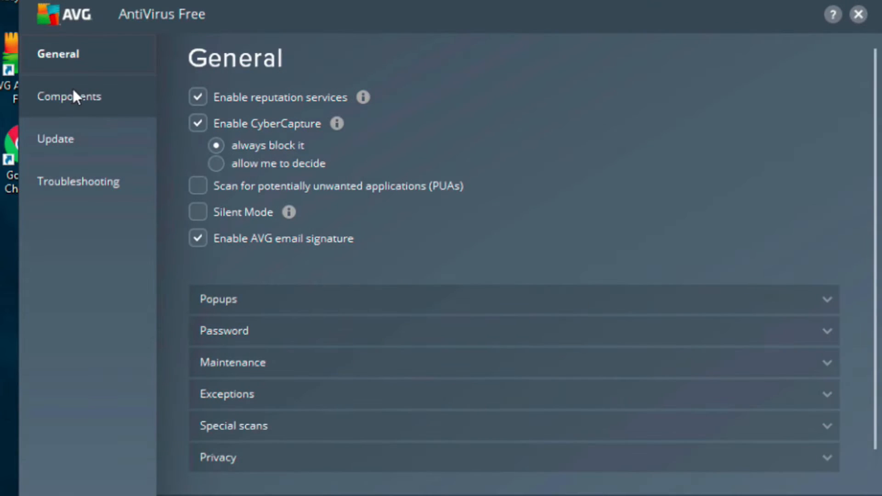
{"action": "mouse_move", "coordinate": [165, 175]}
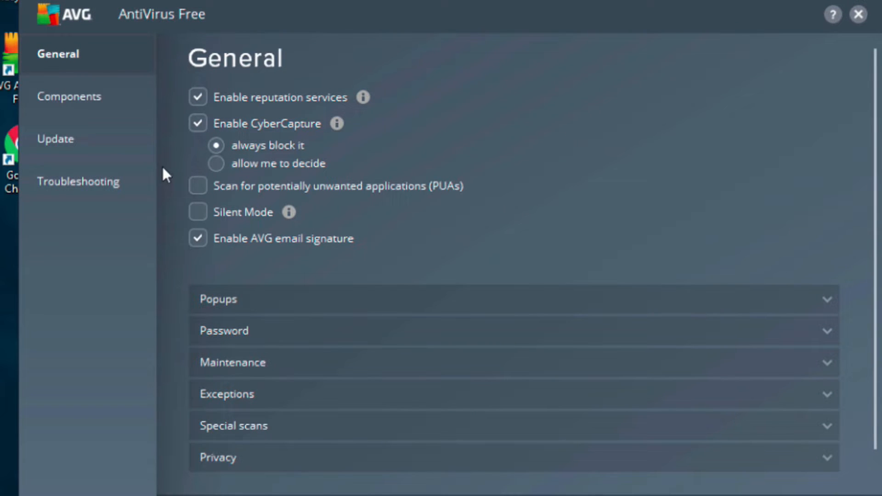
{"action": "left_click", "coordinate": [71, 96]}
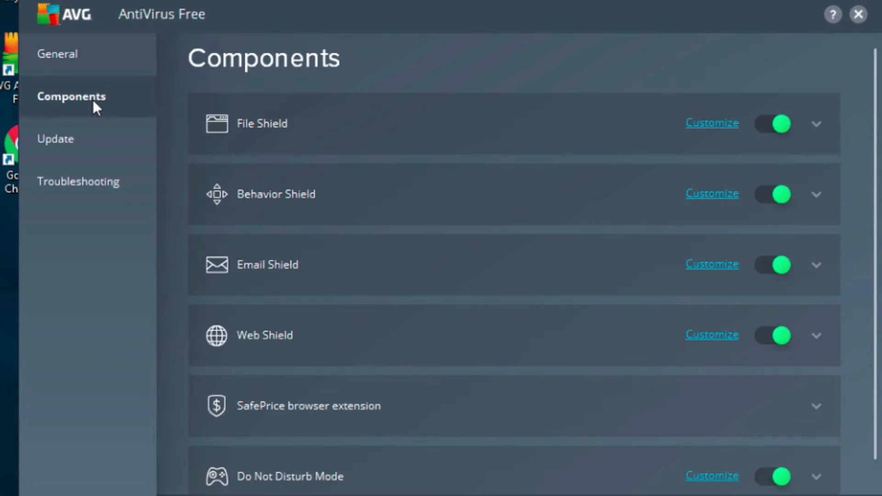
{"action": "mouse_move", "coordinate": [187, 103]}
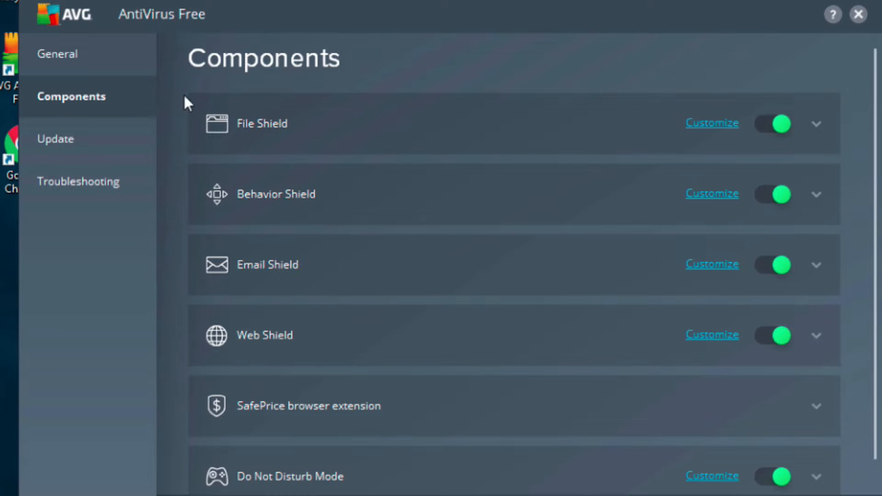
{"action": "mouse_move", "coordinate": [713, 122]}
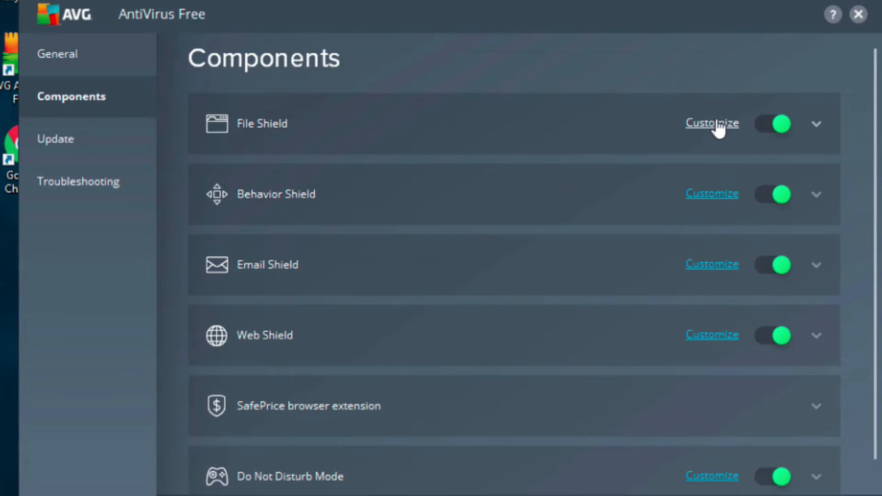
Turn off File Shield scanning on program execution, DLL loading, document opening and file writing
{"action": "left_click", "coordinate": [712, 123]}
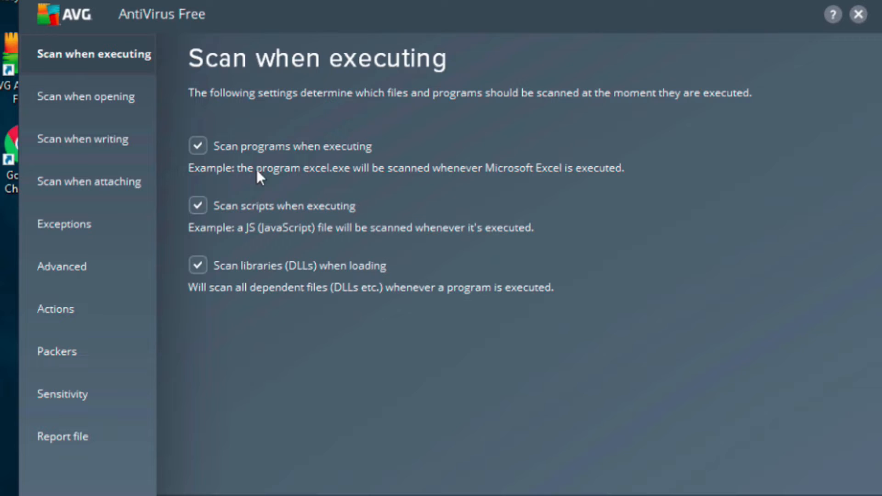
{"action": "left_click", "coordinate": [198, 146]}
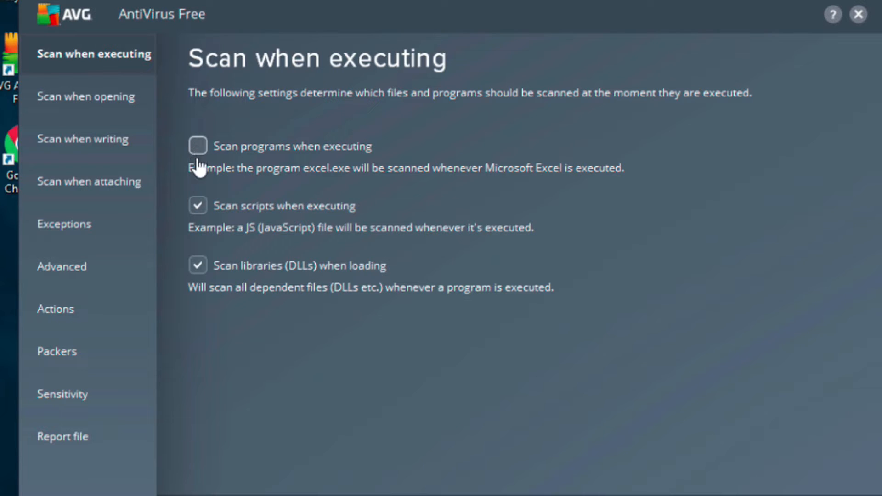
{"action": "left_click", "coordinate": [197, 206]}
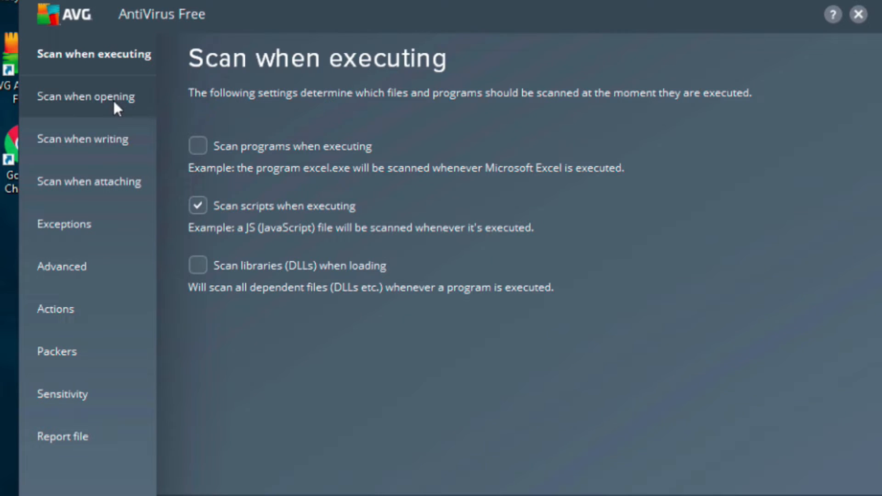
{"action": "left_click", "coordinate": [85, 96]}
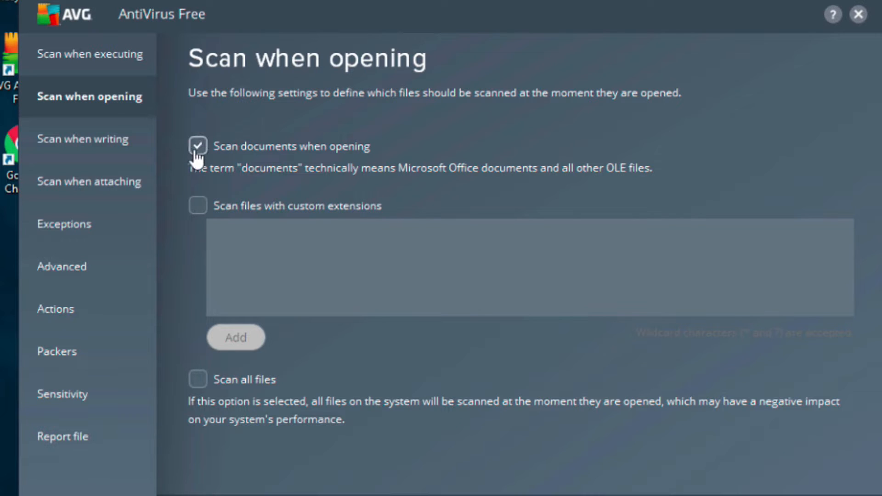
{"action": "left_click", "coordinate": [198, 145]}
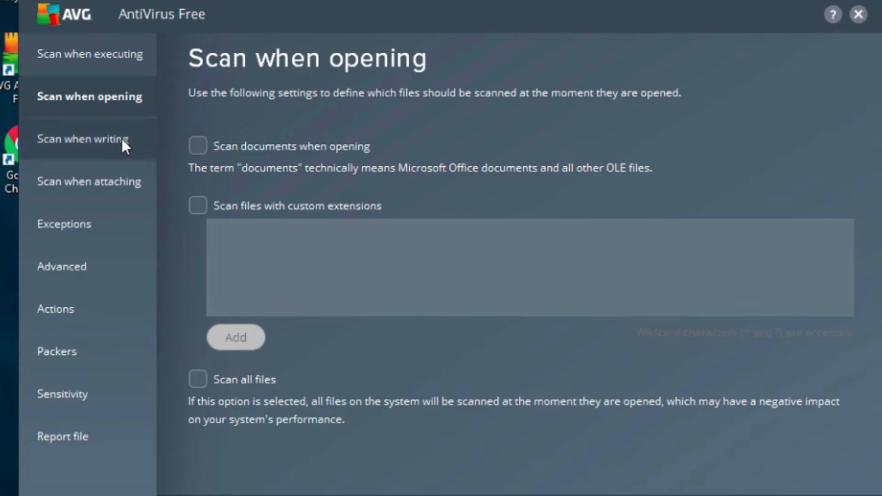
{"action": "left_click", "coordinate": [83, 139]}
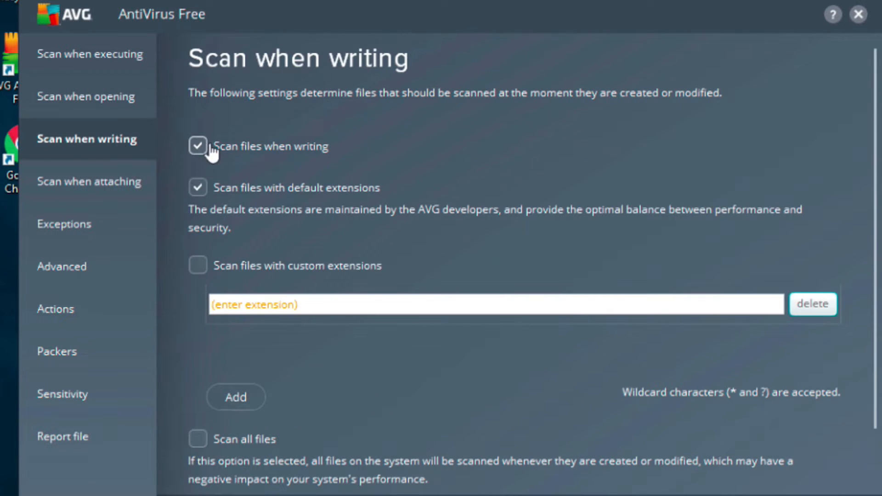
{"action": "left_click", "coordinate": [197, 145]}
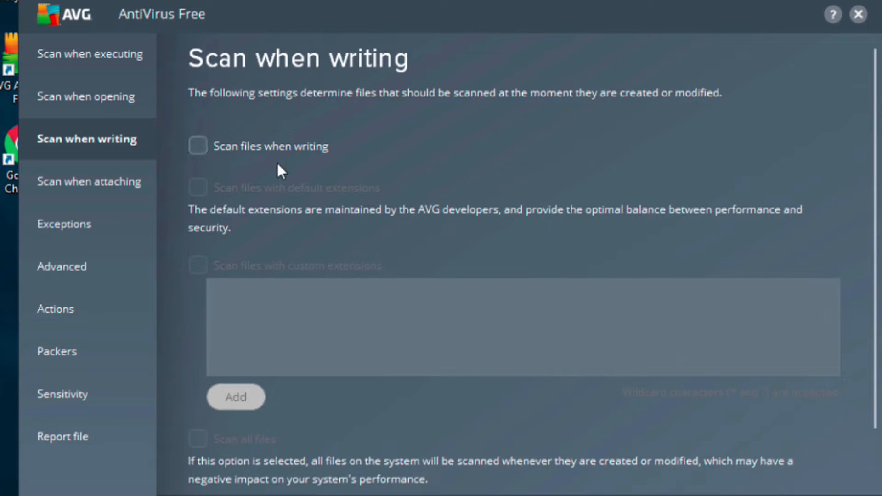
{"action": "mouse_move", "coordinate": [279, 101]}
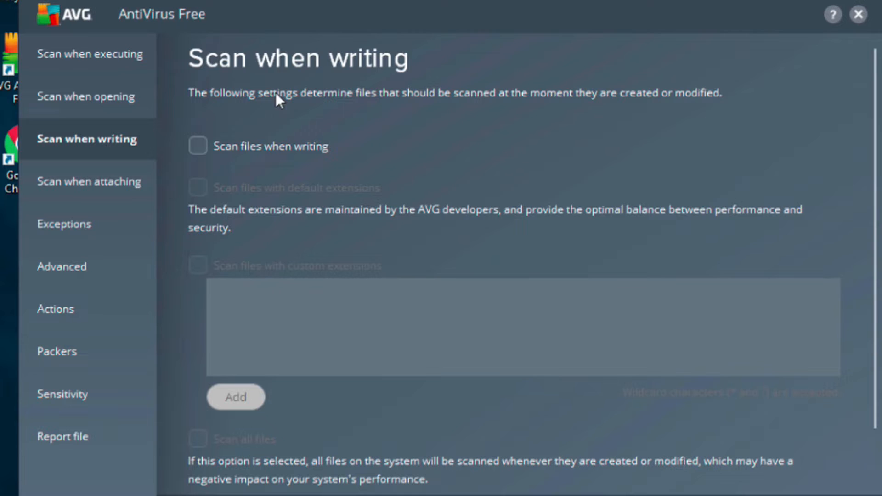
{"action": "mouse_move", "coordinate": [276, 121]}
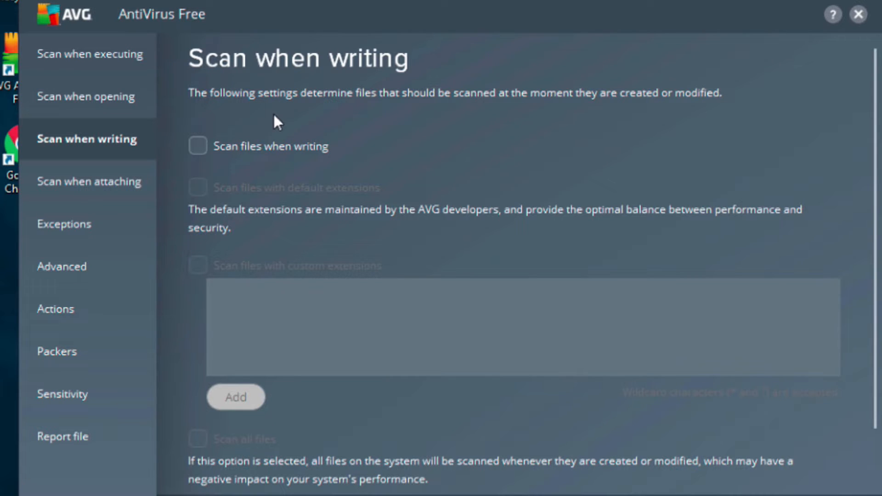
{"action": "mouse_move", "coordinate": [502, 242]}
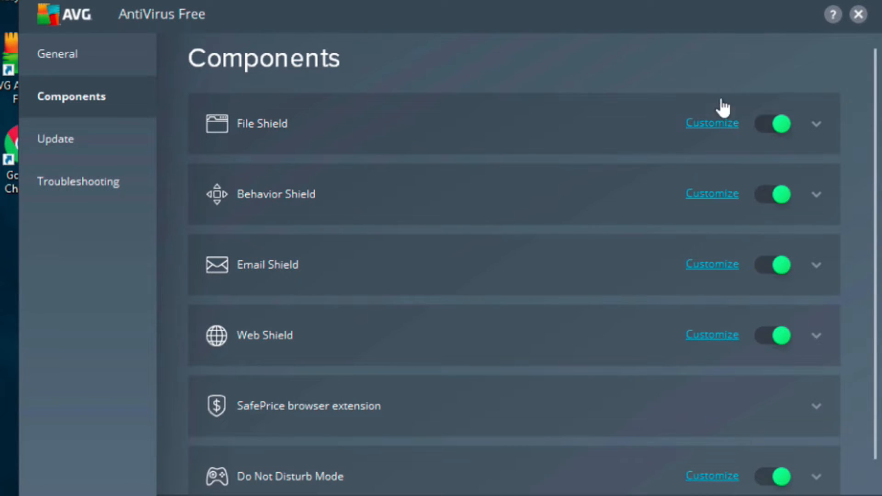
{"action": "mouse_move", "coordinate": [762, 159]}
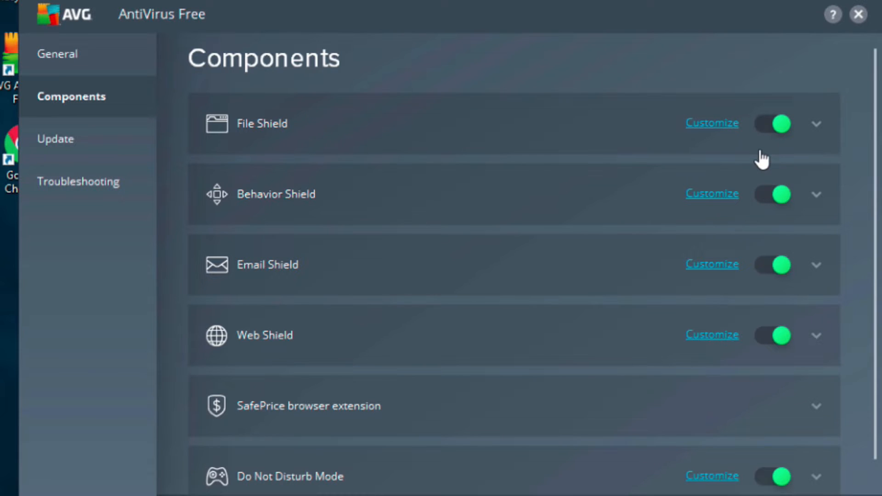
{"action": "left_click", "coordinate": [711, 123]}
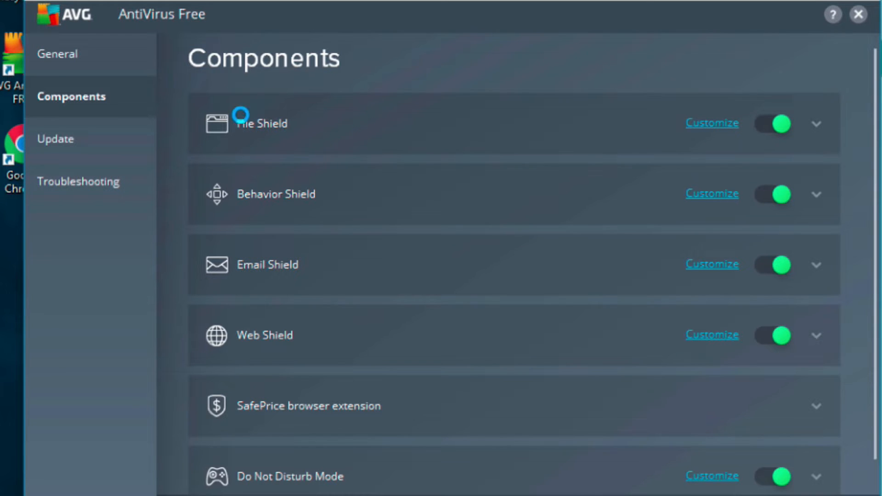
{"action": "mouse_move", "coordinate": [301, 140]}
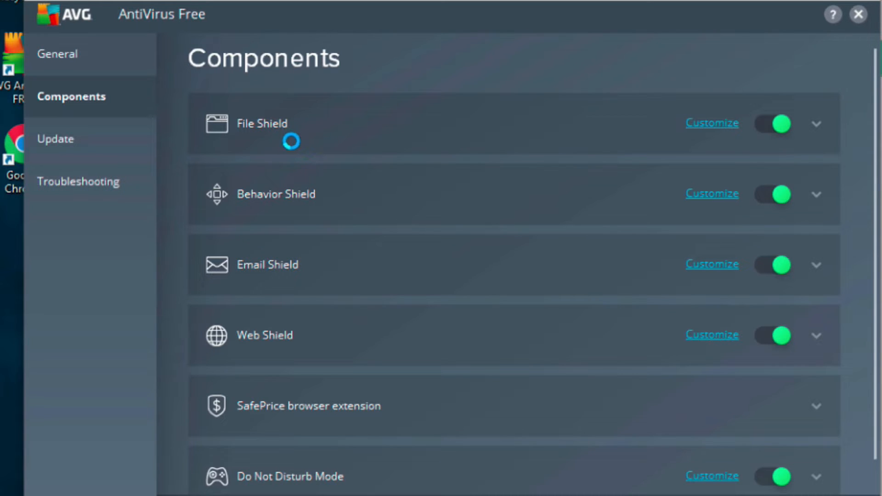
{"action": "mouse_move", "coordinate": [246, 325]}
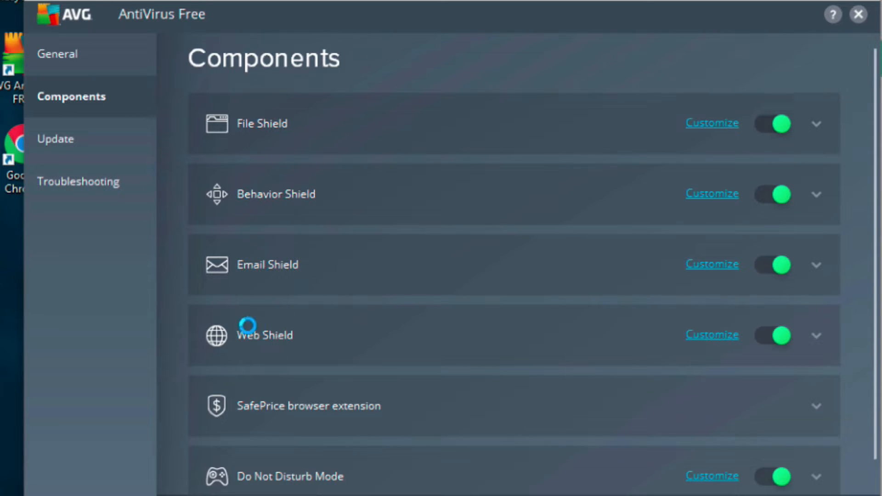
{"action": "mouse_move", "coordinate": [255, 283]}
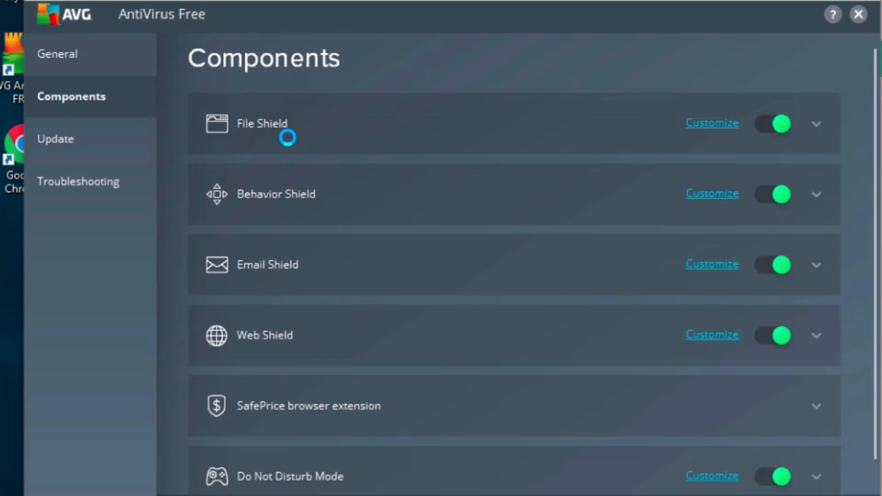
{"action": "mouse_move", "coordinate": [281, 172]}
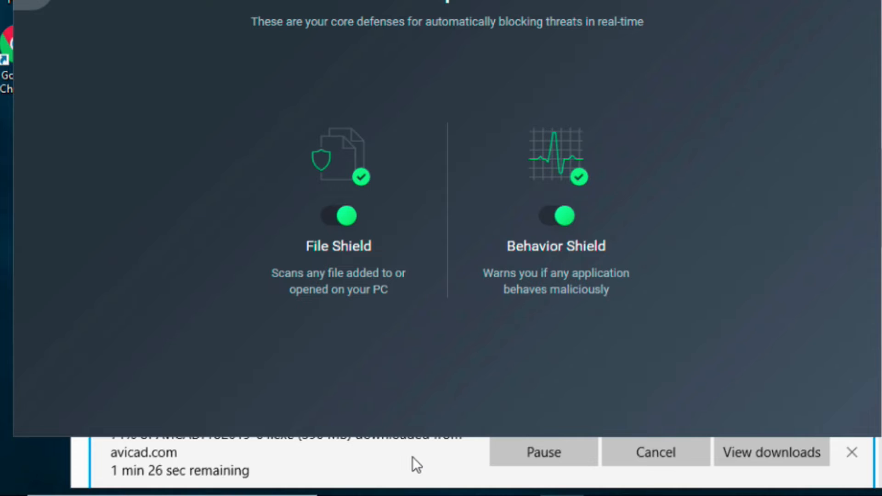
{"action": "mouse_move", "coordinate": [736, 148]}
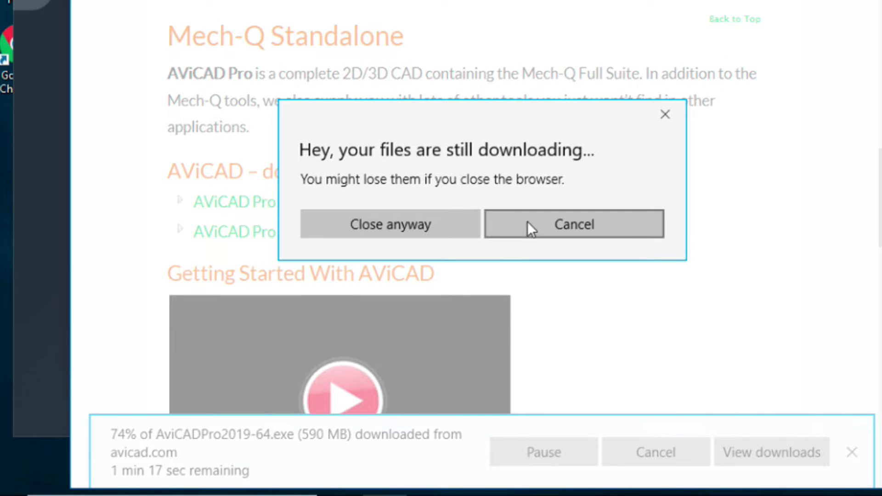
Cancel the browser's 'files still downloading' warning so the AViCAD download continues
{"action": "left_click", "coordinate": [573, 223]}
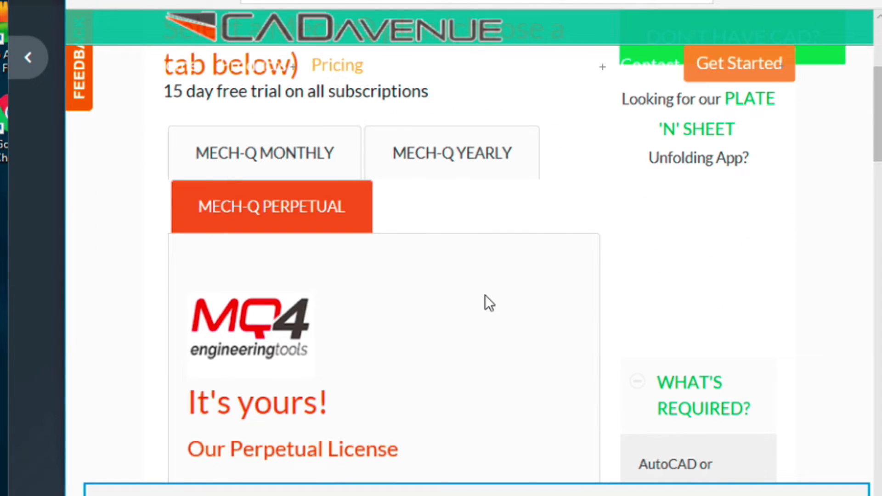
{"action": "scroll", "scroll_direction": "down", "scroll_amount": 3}
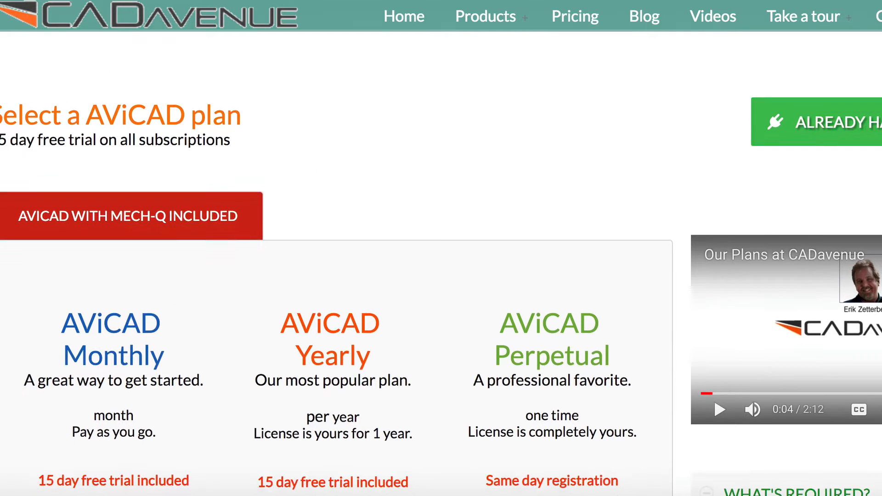
Scroll the AViCAD plan page down to shared plan features, payment cards and support line
{"action": "scroll", "scroll_direction": "down", "scroll_amount": 3}
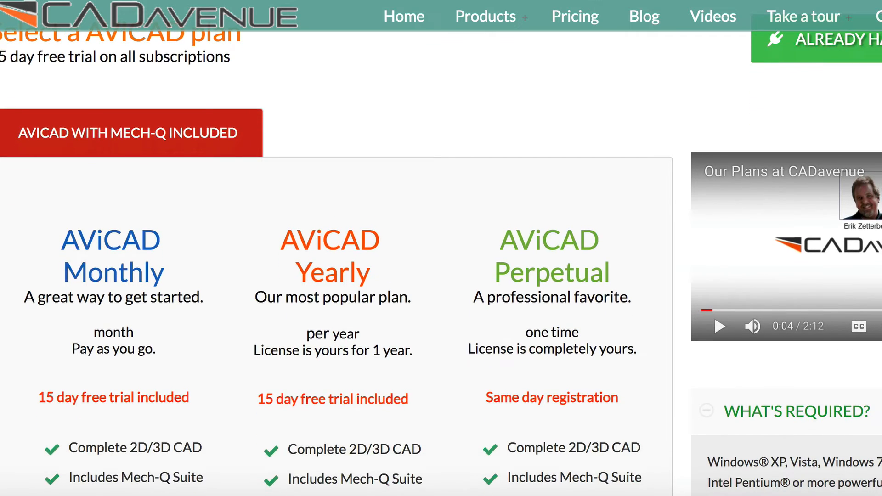
{"action": "scroll", "scroll_direction": "down", "scroll_amount": 3}
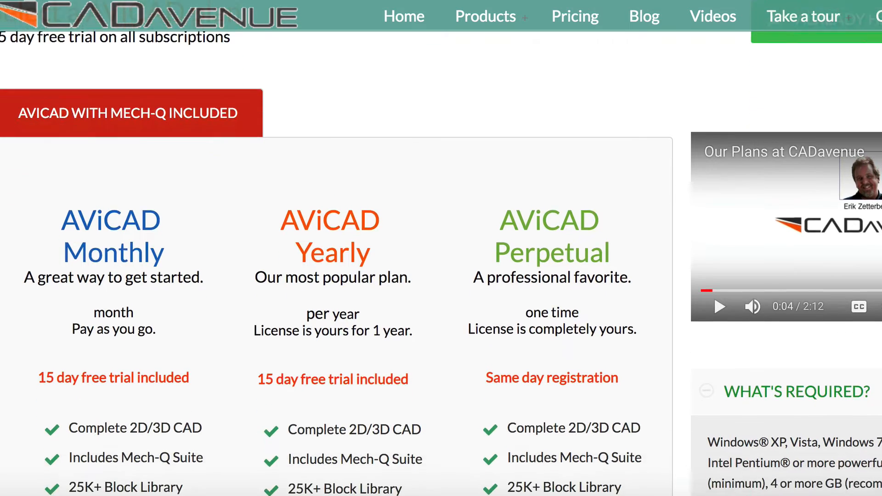
{"action": "scroll", "scroll_direction": "down", "scroll_amount": 3}
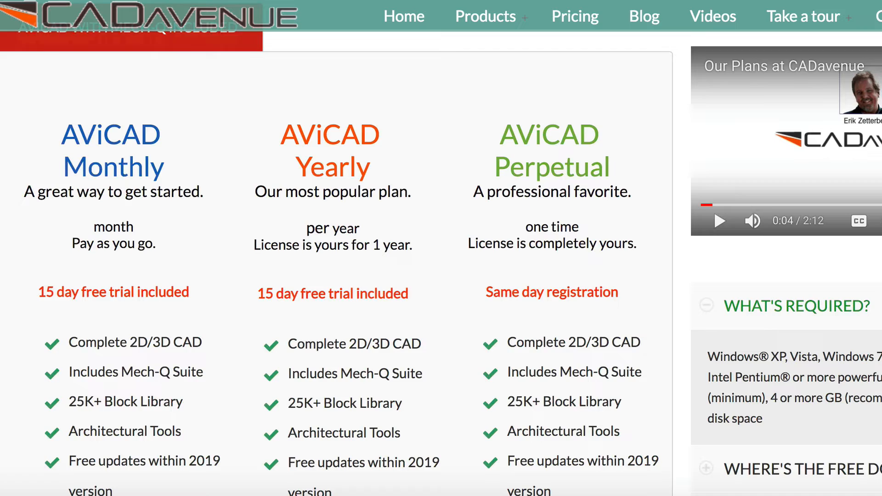
{"action": "scroll", "scroll_direction": "down", "scroll_amount": 3}
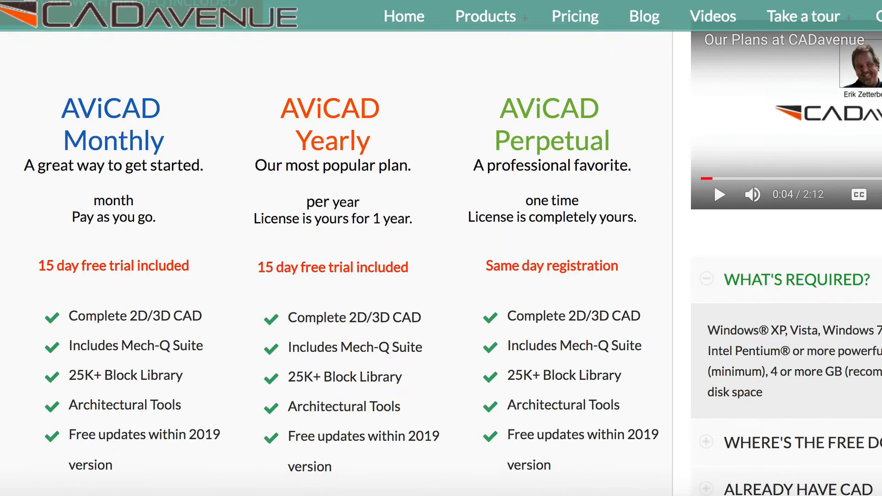
{"action": "scroll", "scroll_direction": "down", "scroll_amount": 3}
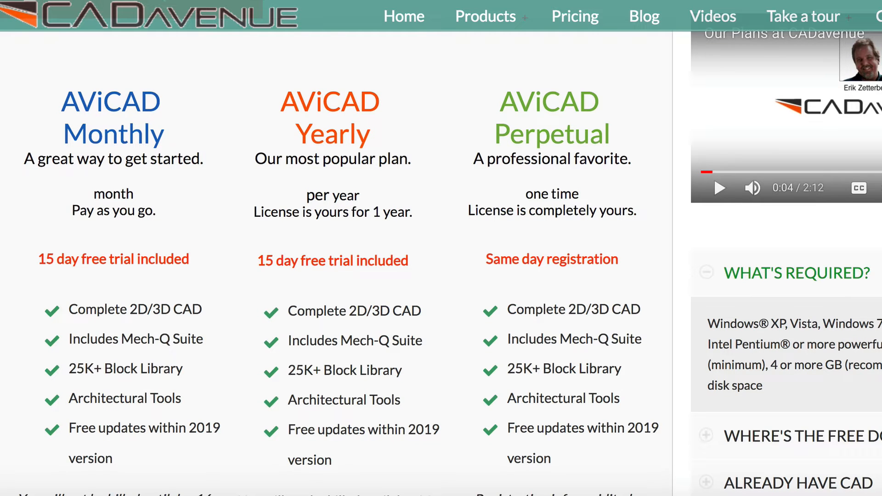
{"action": "scroll", "scroll_direction": "down", "scroll_amount": 3}
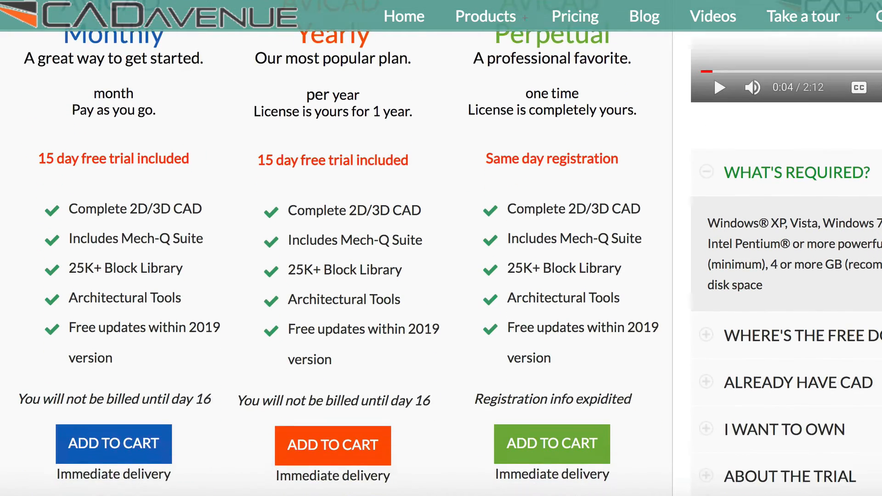
{"action": "scroll", "scroll_direction": "down", "scroll_amount": 3}
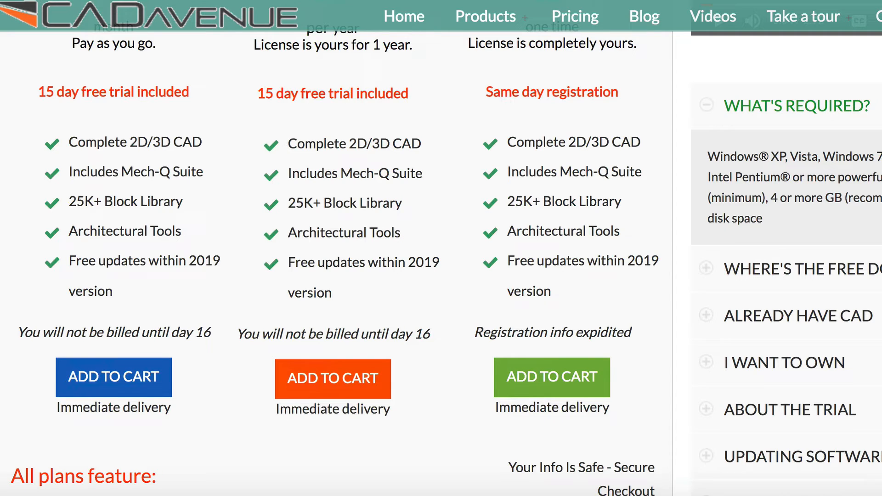
{"action": "scroll", "scroll_direction": "down", "scroll_amount": 3}
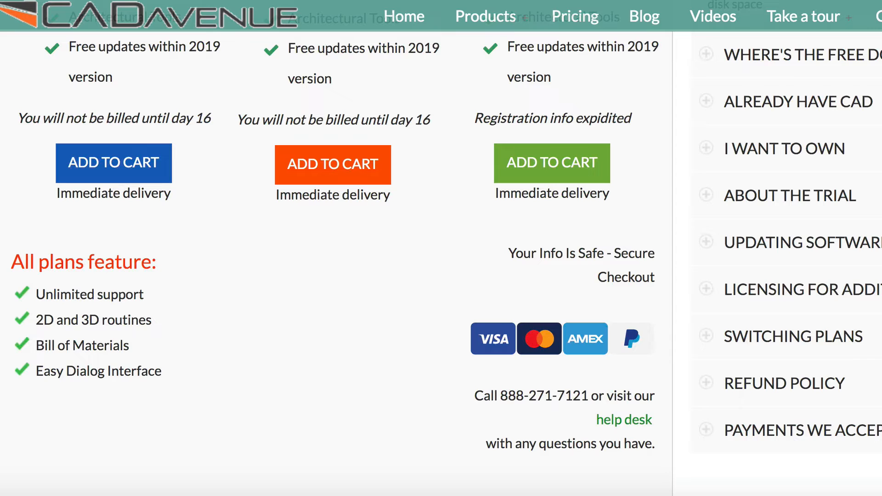
{"action": "scroll", "scroll_direction": "down", "scroll_amount": 3}
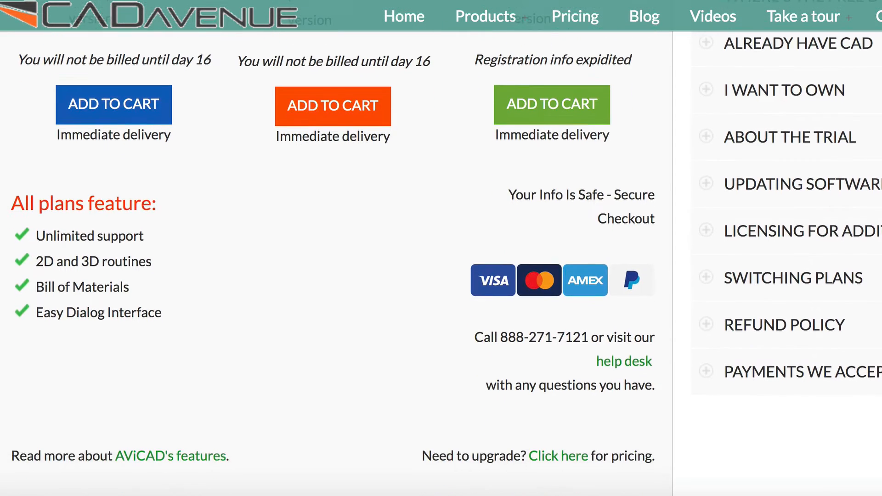
{"action": "scroll", "scroll_direction": "down", "scroll_amount": 3}
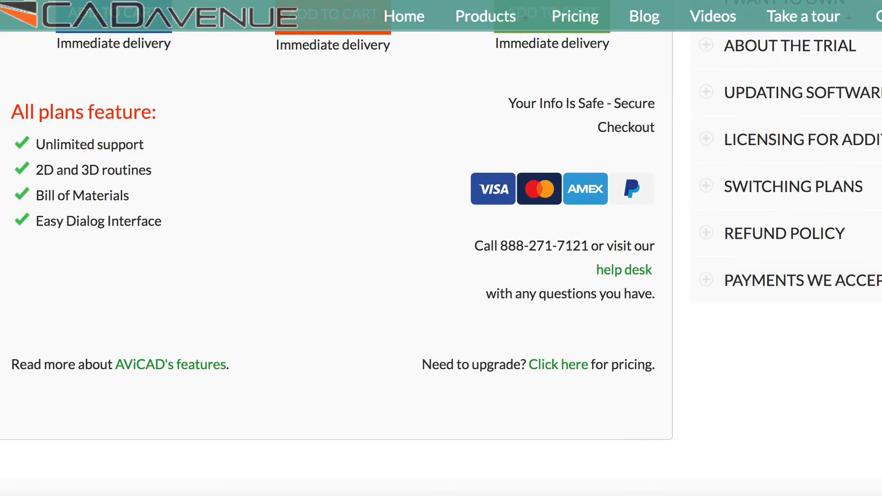
{"action": "scroll", "scroll_direction": "down", "scroll_amount": 3}
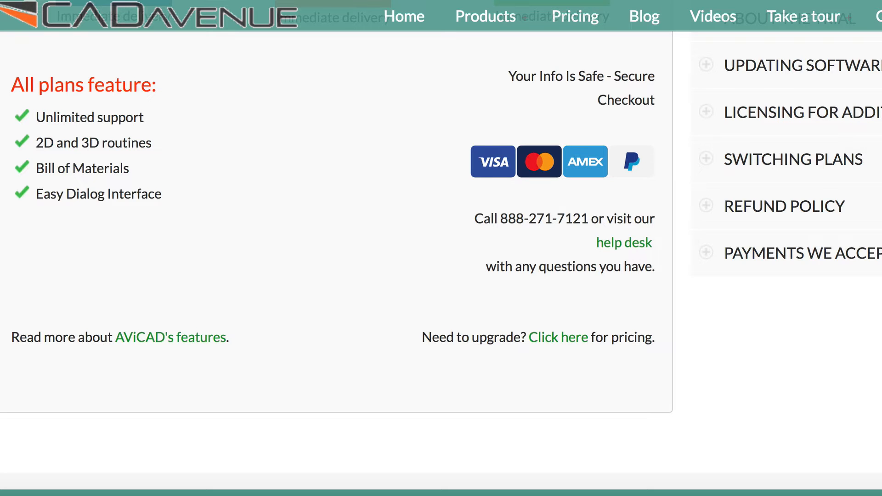
{"action": "scroll", "scroll_direction": "down", "scroll_amount": 3}
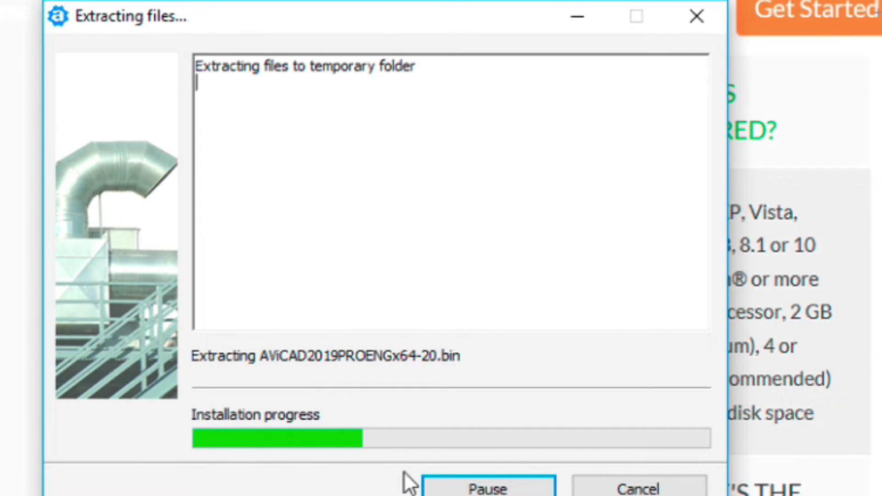
{"action": "mouse_move", "coordinate": [343, 447]}
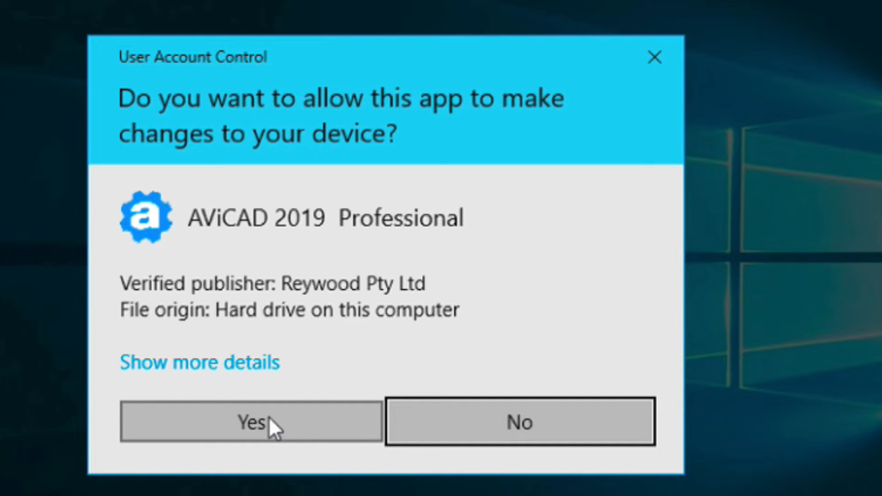
Allow AViCAD 2019 Professional setup to run and accept the license agreement
{"action": "left_click", "coordinate": [251, 421]}
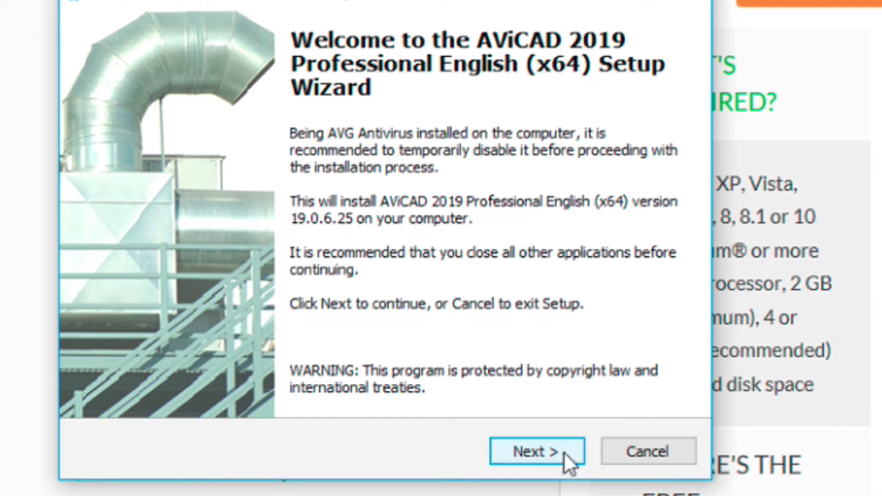
{"action": "left_click", "coordinate": [537, 450]}
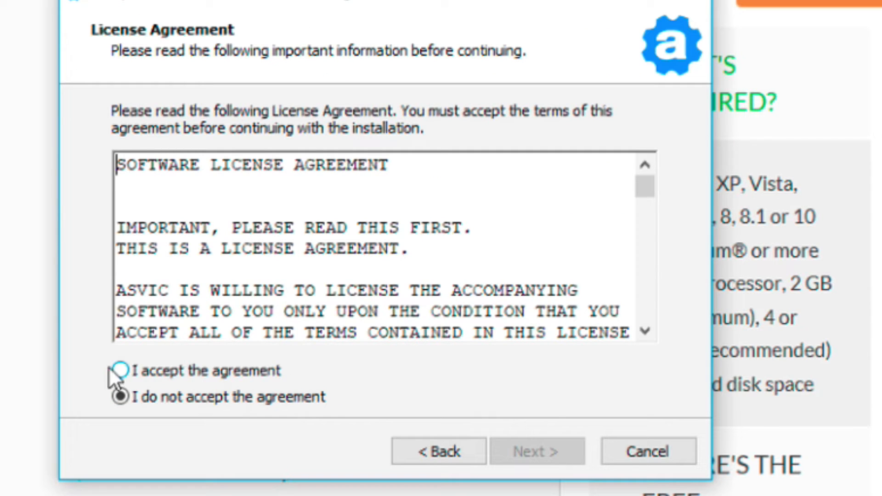
{"action": "left_click", "coordinate": [120, 371]}
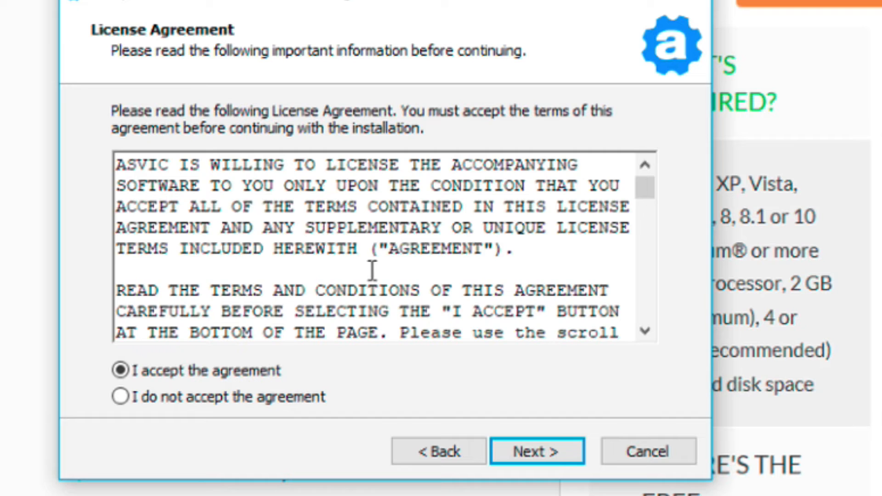
{"action": "scroll", "scroll_direction": "down", "scroll_amount": 3}
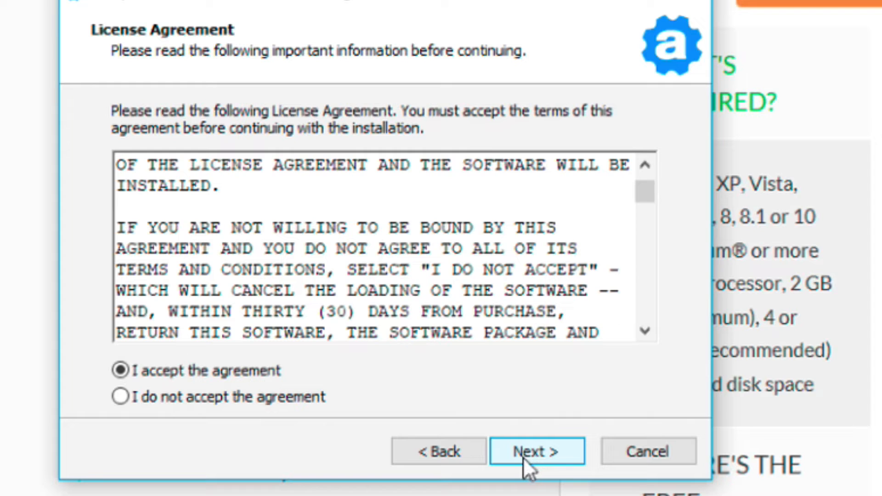
{"action": "left_click", "coordinate": [536, 451]}
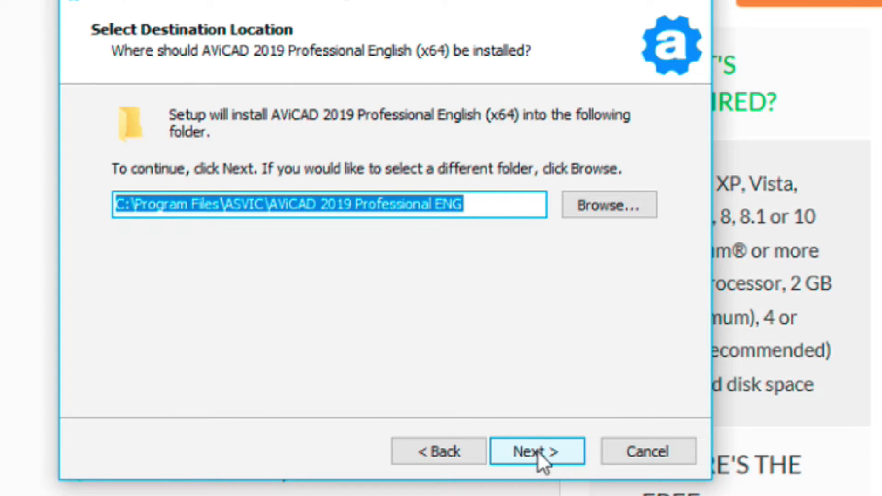
Keep the default folder, all components and both desktop shortcuts, and start installing
{"action": "left_click", "coordinate": [537, 450]}
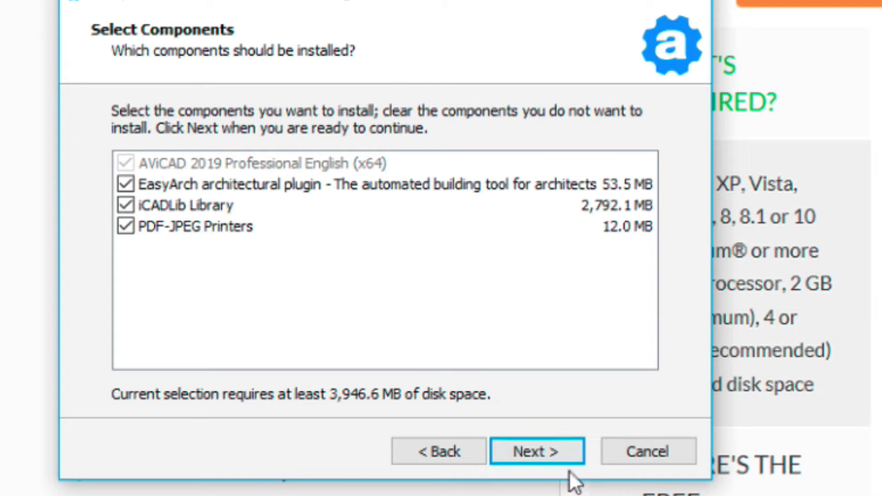
{"action": "left_click", "coordinate": [537, 451]}
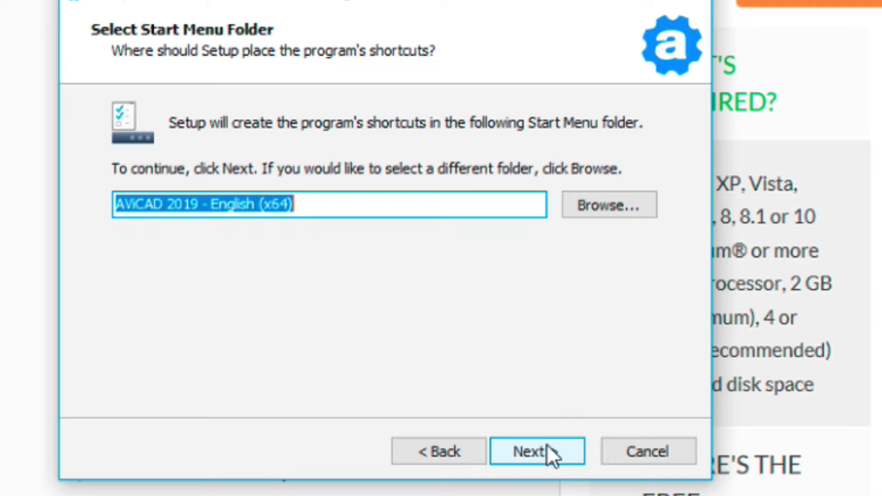
{"action": "left_click", "coordinate": [536, 450]}
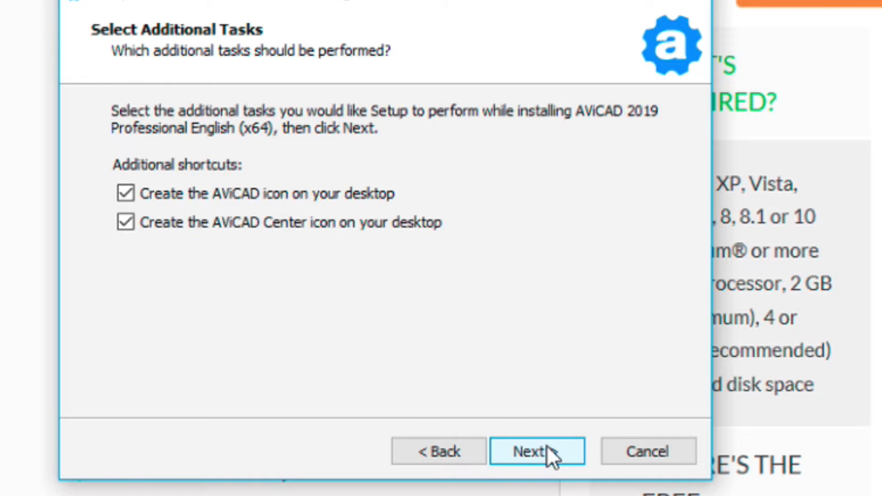
{"action": "left_click", "coordinate": [536, 451]}
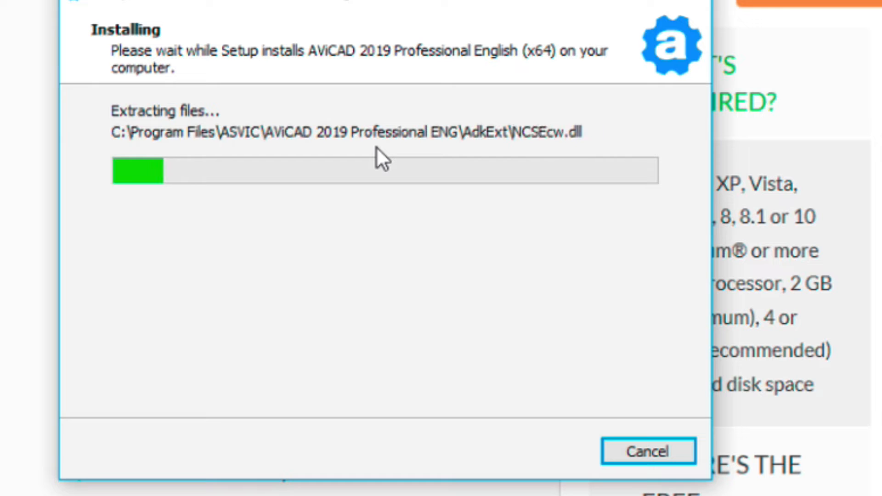
{"action": "mouse_move", "coordinate": [298, 242]}
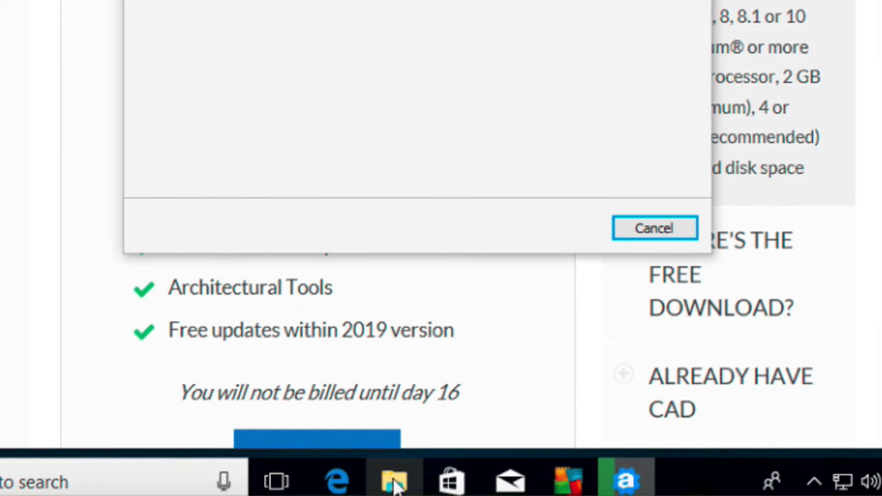
Open File Explorer's Downloads folder showing the 604 MB AviCADPro2019-64 installer
{"action": "left_click", "coordinate": [393, 480]}
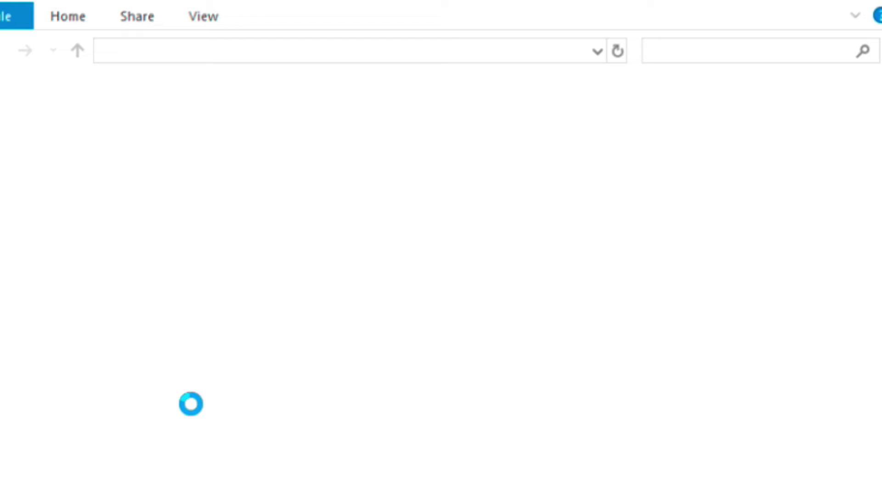
{"action": "mouse_move", "coordinate": [513, 66]}
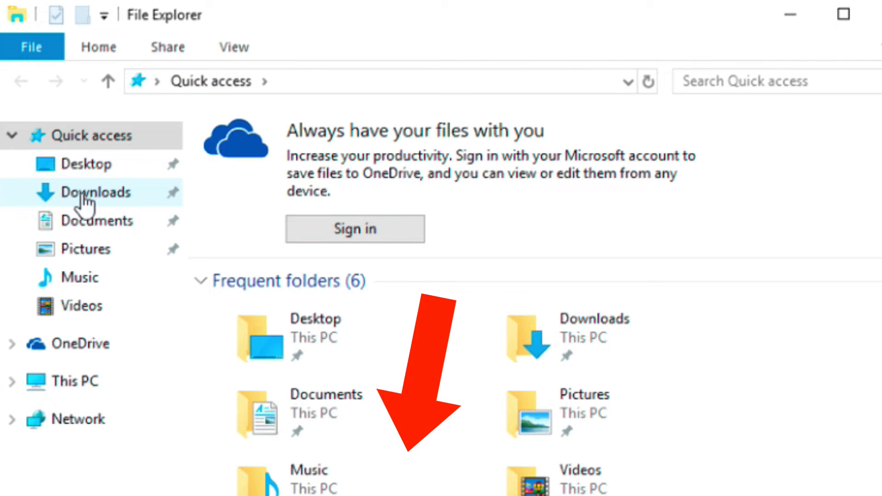
{"action": "left_click", "coordinate": [95, 193]}
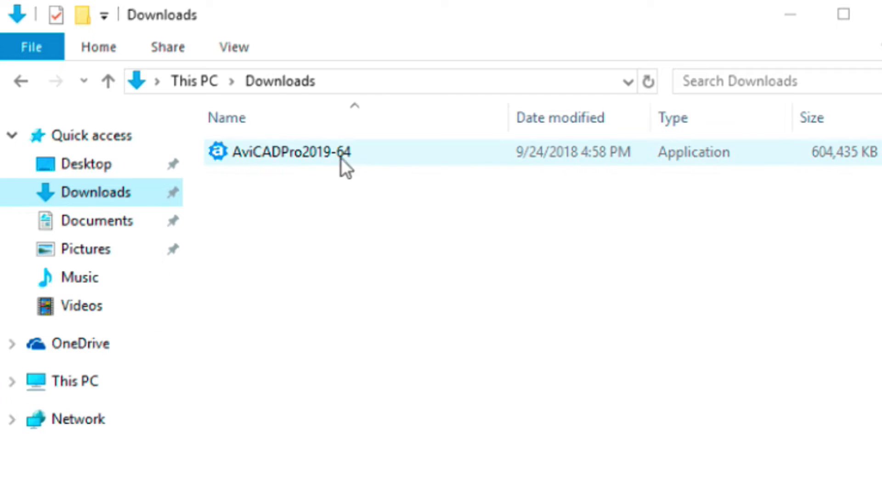
{"action": "mouse_move", "coordinate": [328, 171]}
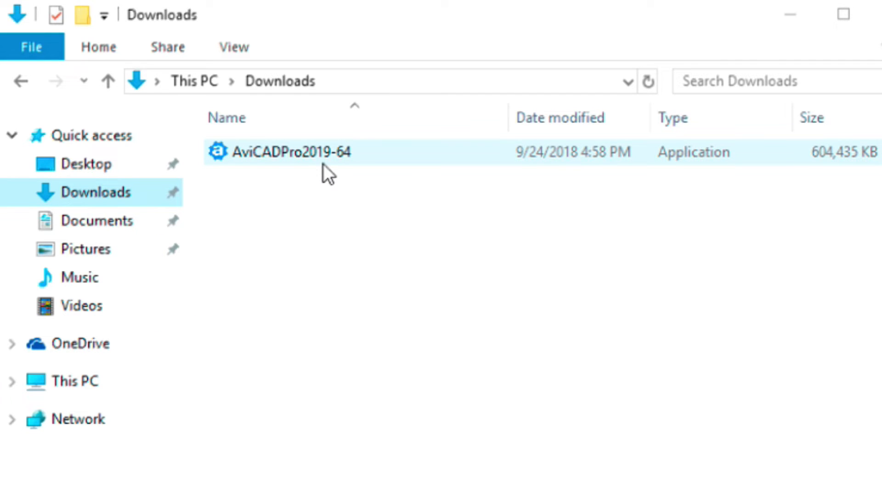
{"action": "mouse_move", "coordinate": [318, 172]}
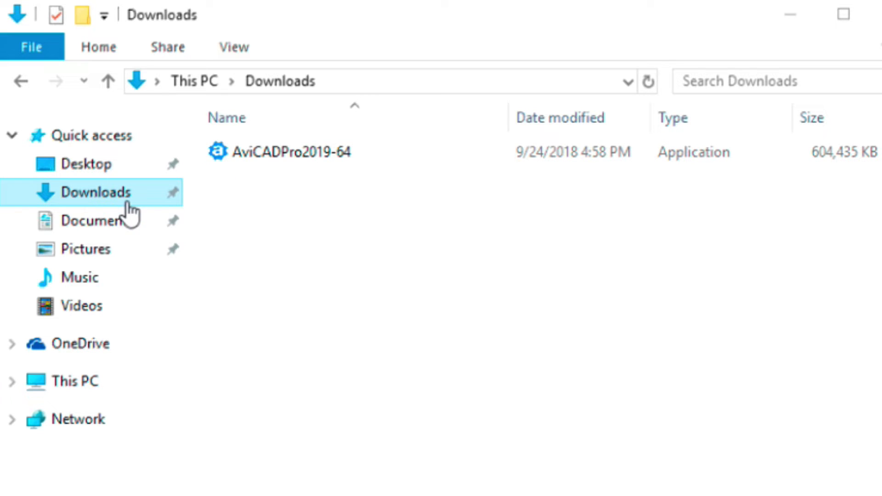
{"action": "left_click", "coordinate": [291, 152]}
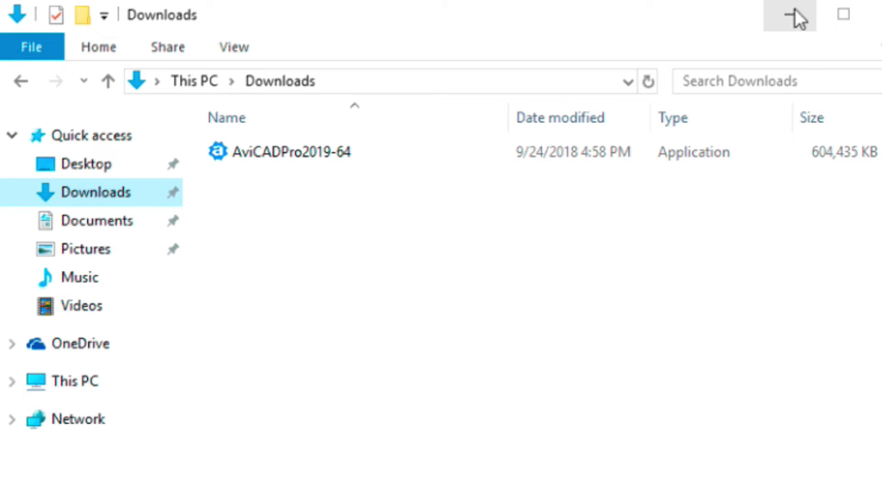
{"action": "mouse_move", "coordinate": [797, 23]}
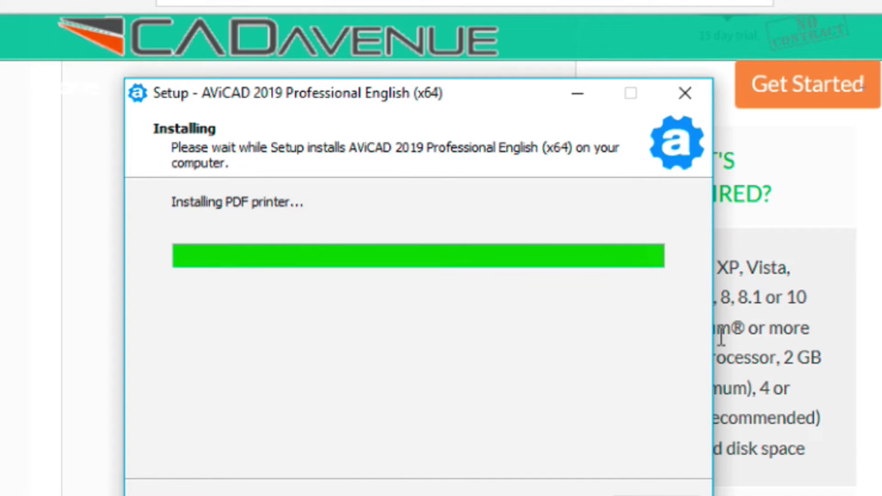
{"action": "mouse_move", "coordinate": [248, 220]}
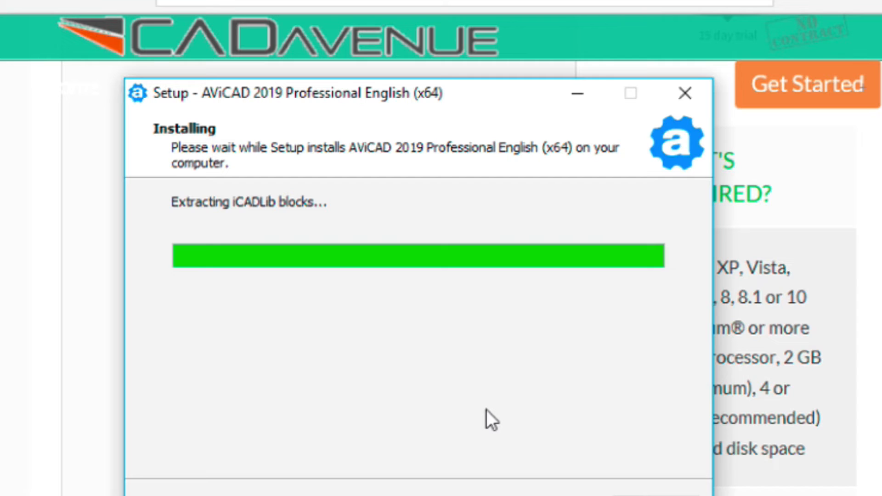
{"action": "mouse_move", "coordinate": [343, 321]}
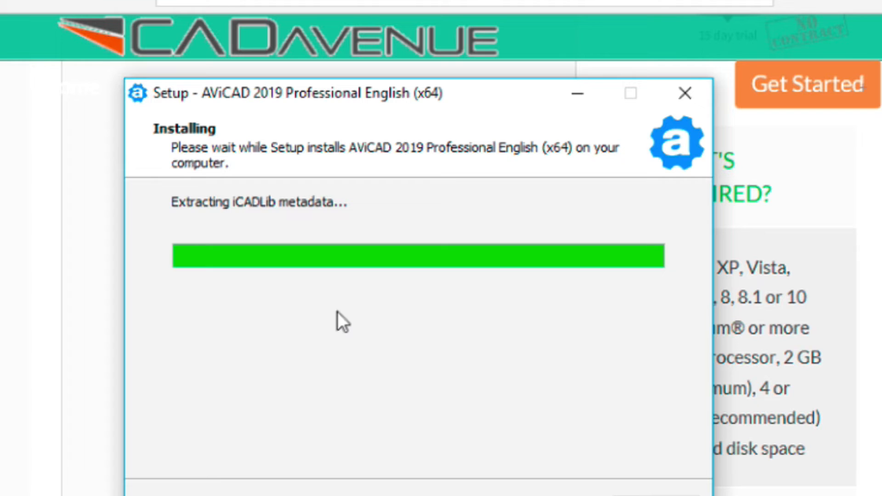
{"action": "mouse_move", "coordinate": [377, 295]}
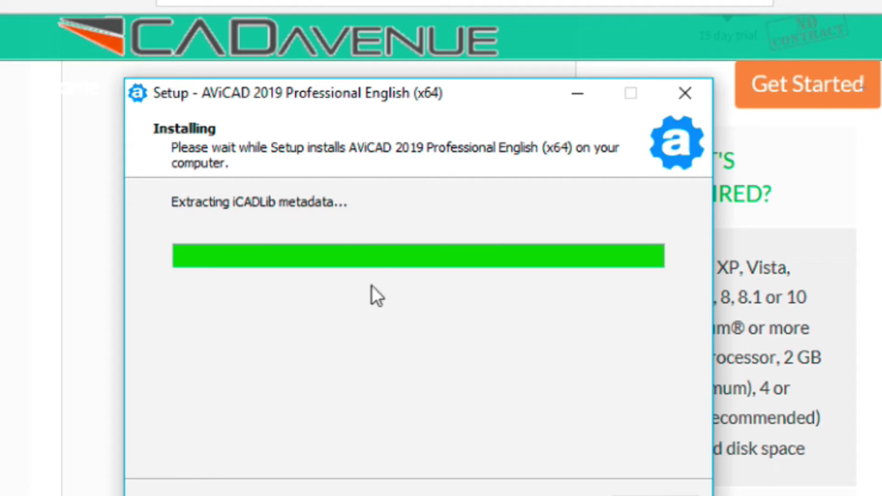
{"action": "mouse_move", "coordinate": [377, 163]}
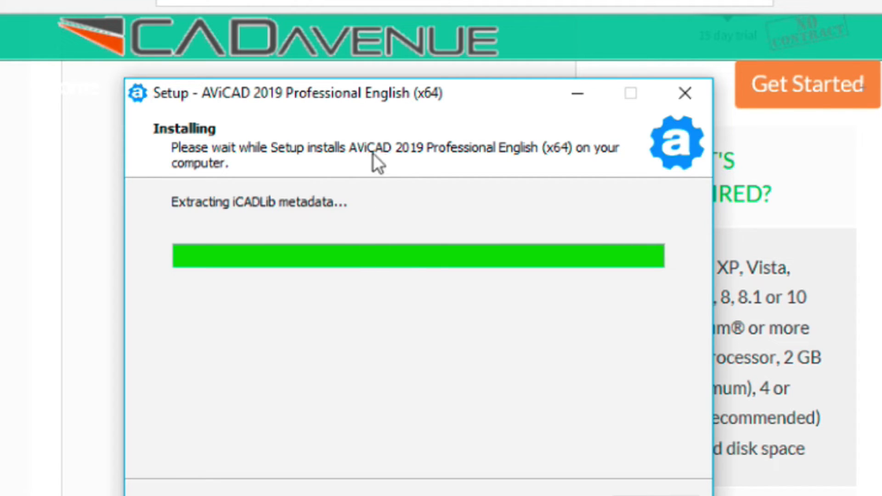
{"action": "mouse_move", "coordinate": [360, 343]}
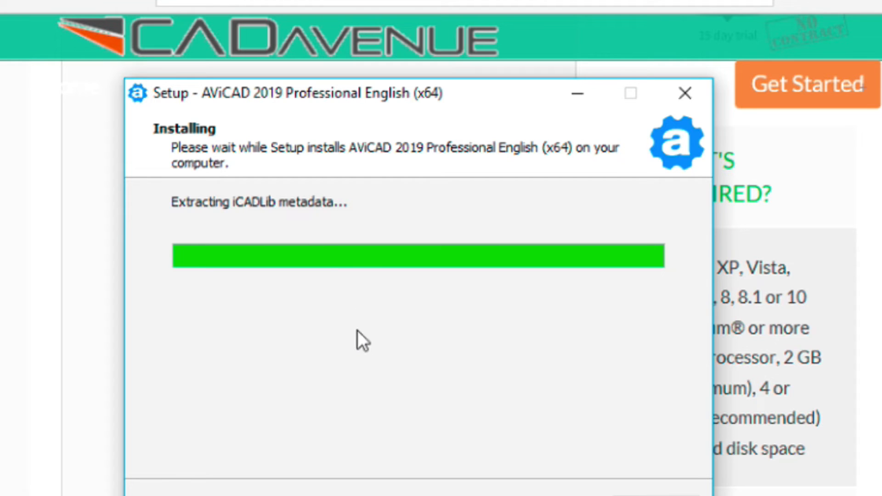
{"action": "mouse_move", "coordinate": [423, 339]}
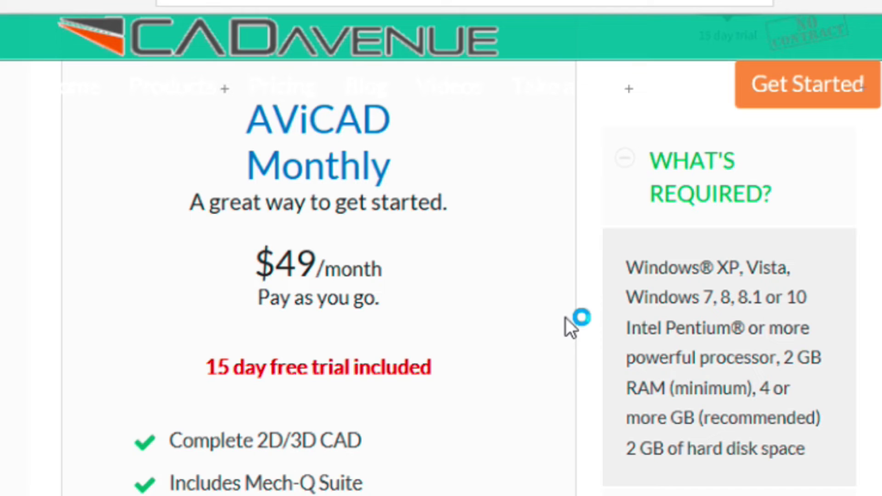
{"action": "mouse_move", "coordinate": [551, 219]}
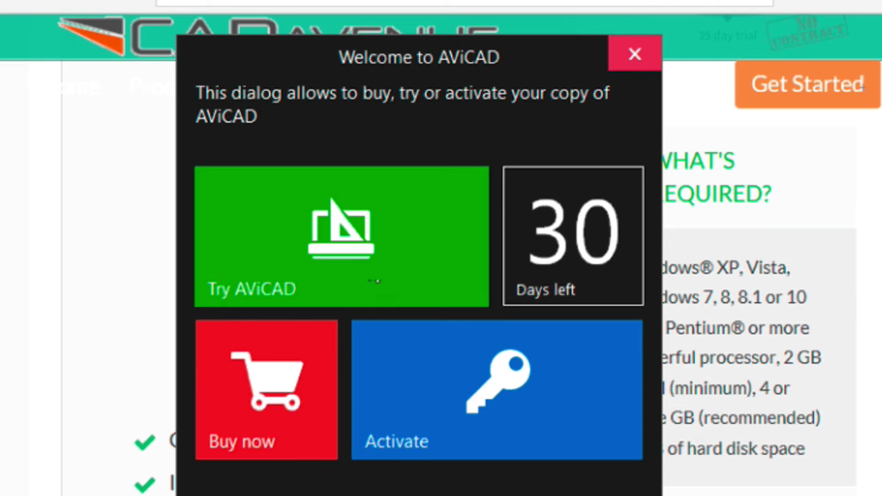
{"action": "mouse_move", "coordinate": [344, 231]}
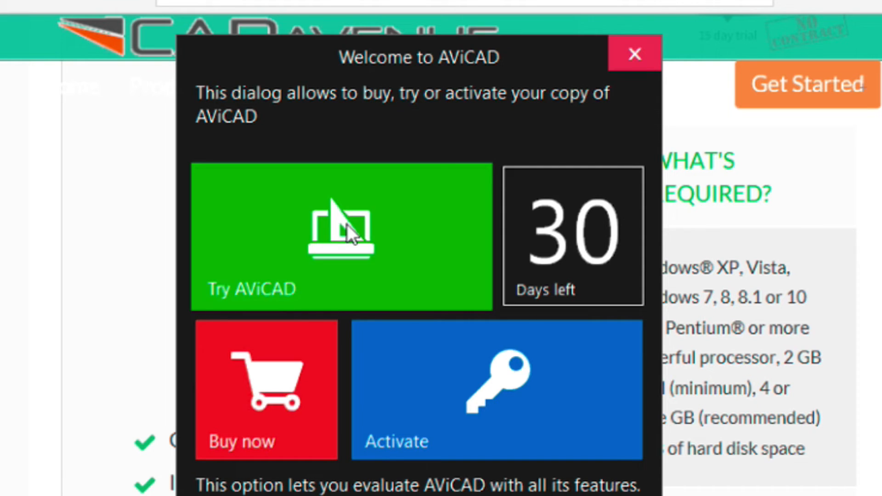
Choose Try AViCAD in the Welcome dialog to start the 30-day trial
{"action": "left_click", "coordinate": [340, 236]}
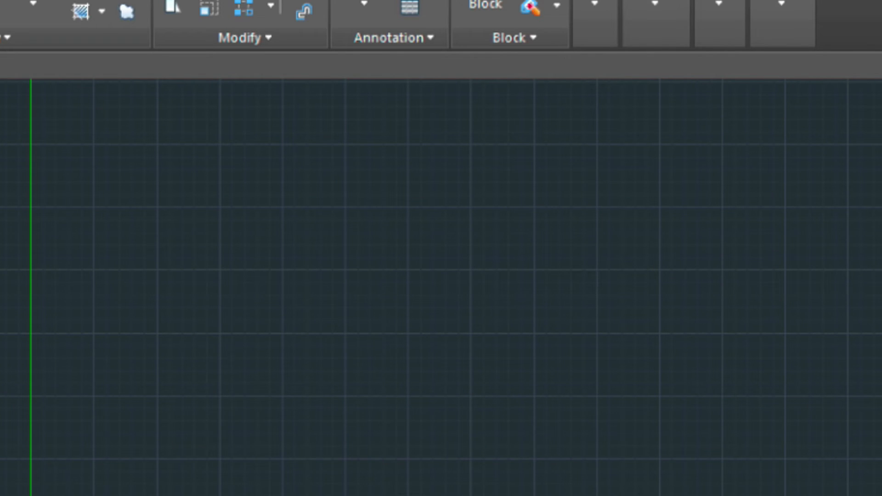
Choose the Ribbon menu interface instead of CAD Classic
{"action": "left_click", "coordinate": [558, 483]}
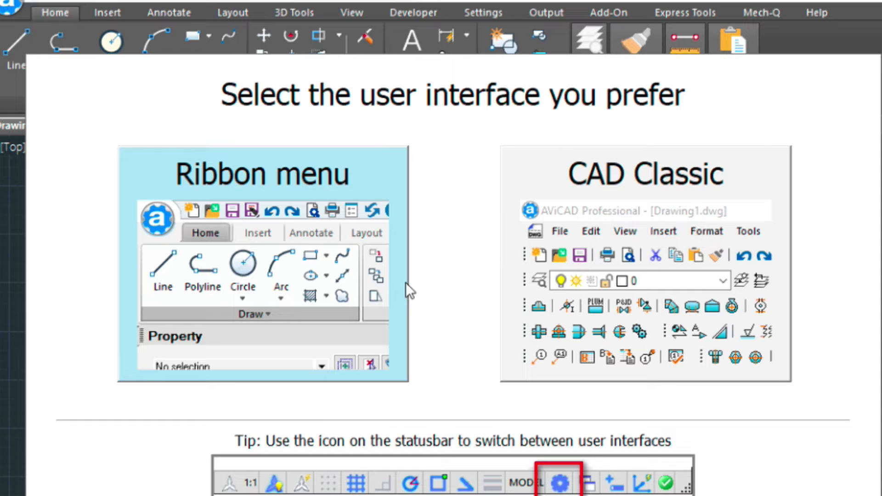
{"action": "mouse_move", "coordinate": [415, 253]}
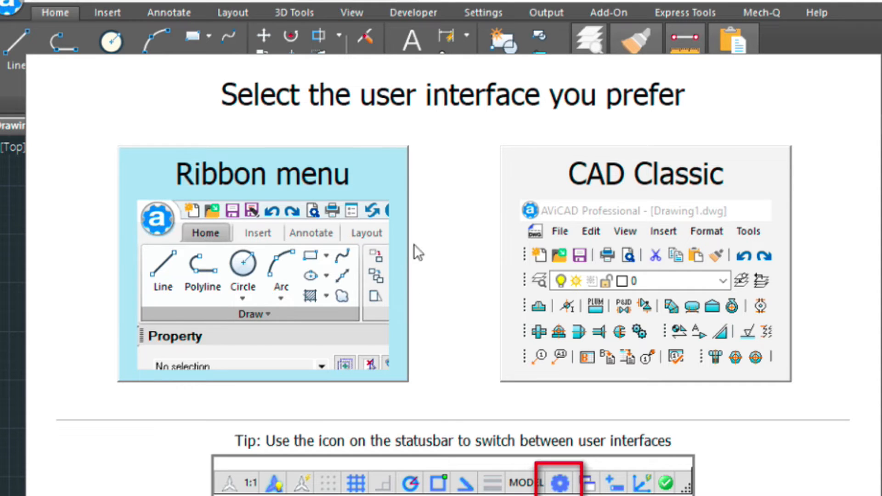
{"action": "mouse_move", "coordinate": [385, 252]}
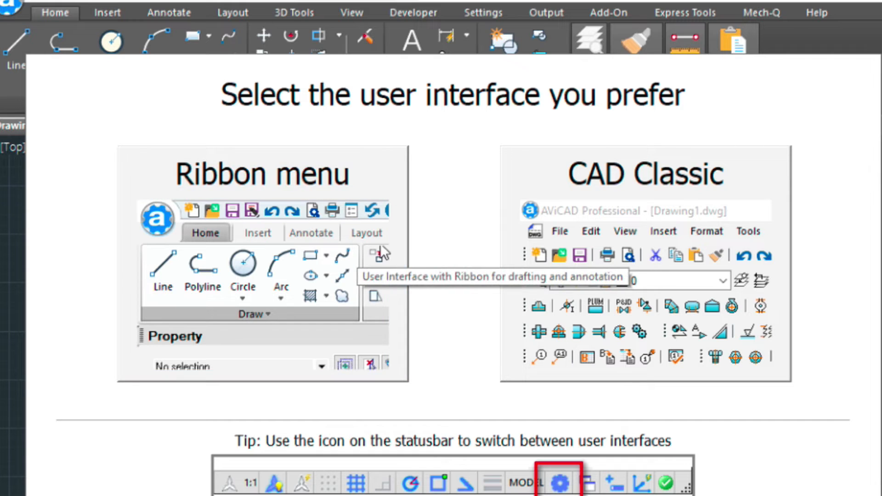
{"action": "left_click", "coordinate": [262, 262]}
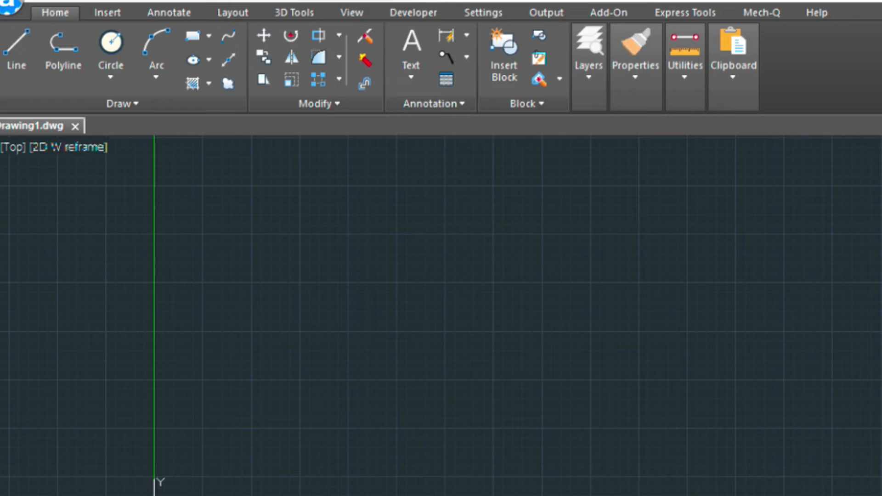
{"action": "mouse_move", "coordinate": [408, 438]}
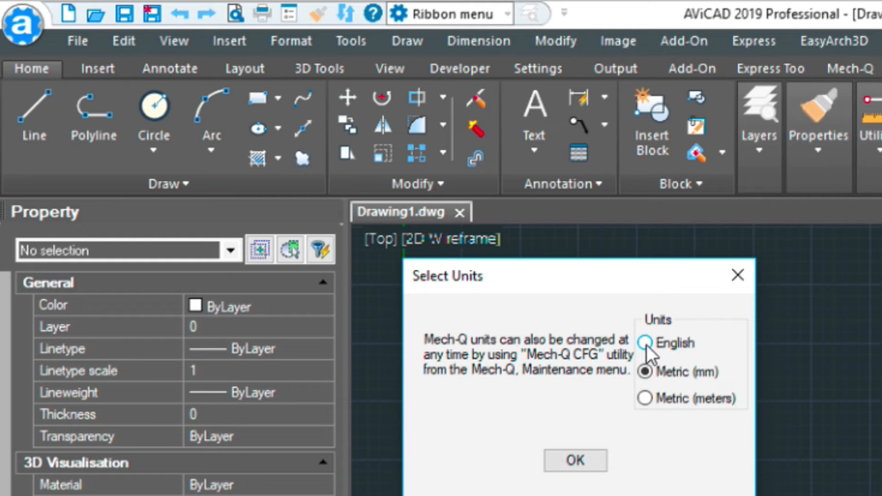
{"action": "left_click", "coordinate": [645, 343]}
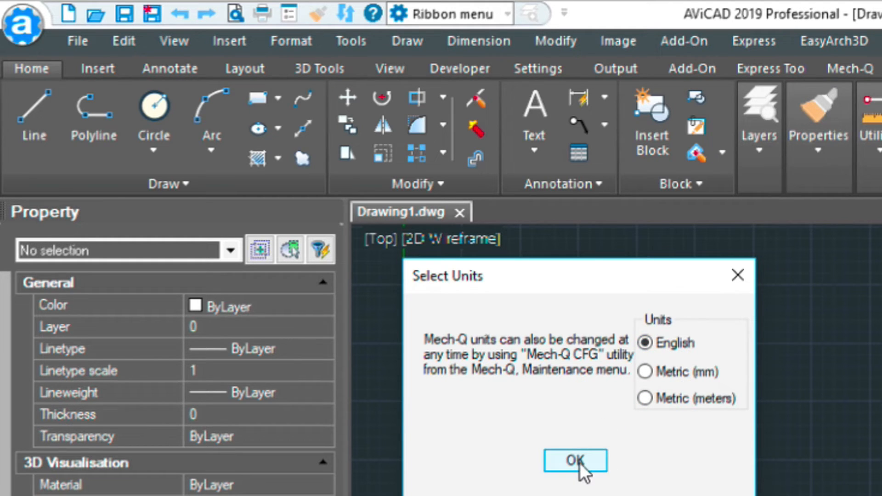
{"action": "left_click", "coordinate": [574, 461]}
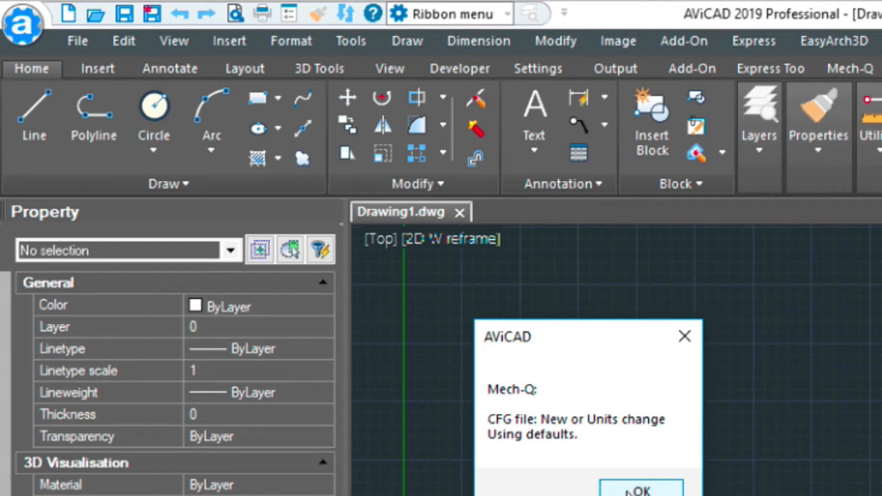
{"action": "left_click", "coordinate": [640, 486]}
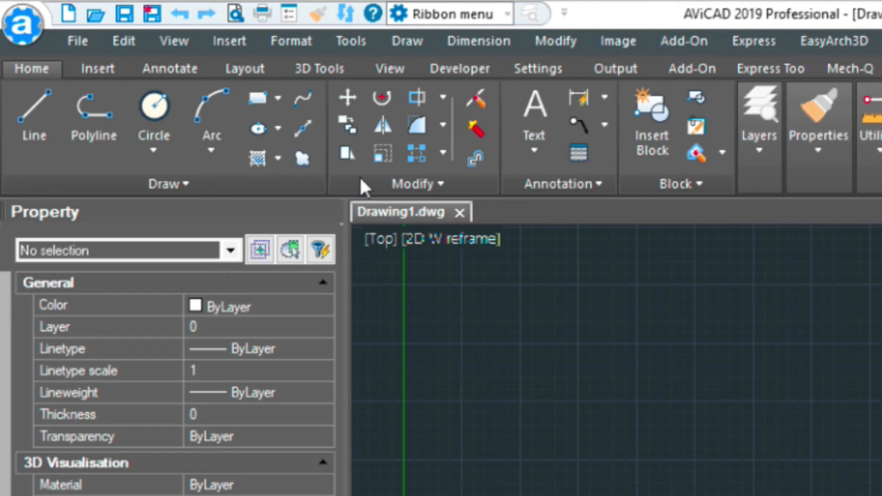
{"action": "mouse_move", "coordinate": [509, 371]}
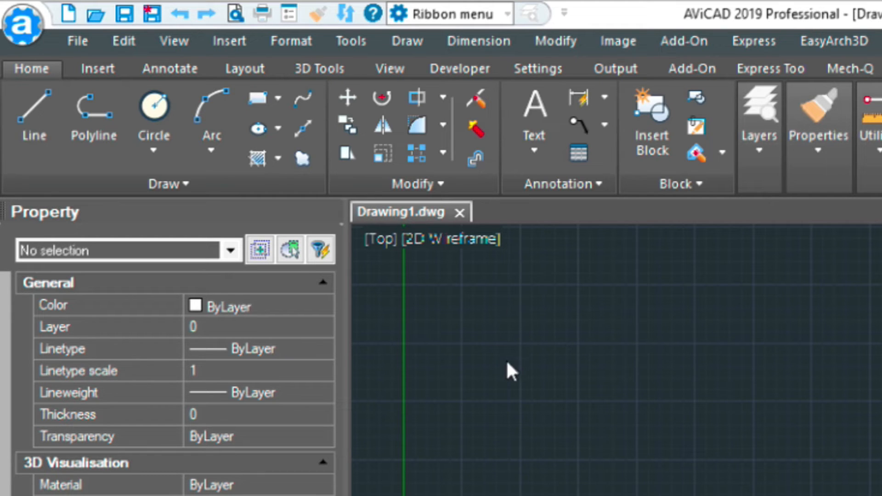
{"action": "mouse_move", "coordinate": [504, 346]}
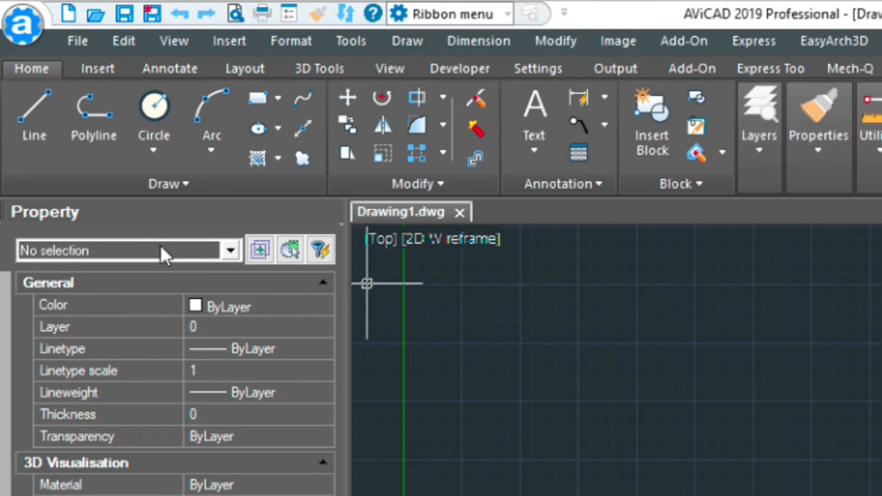
{"action": "mouse_move", "coordinate": [156, 242]}
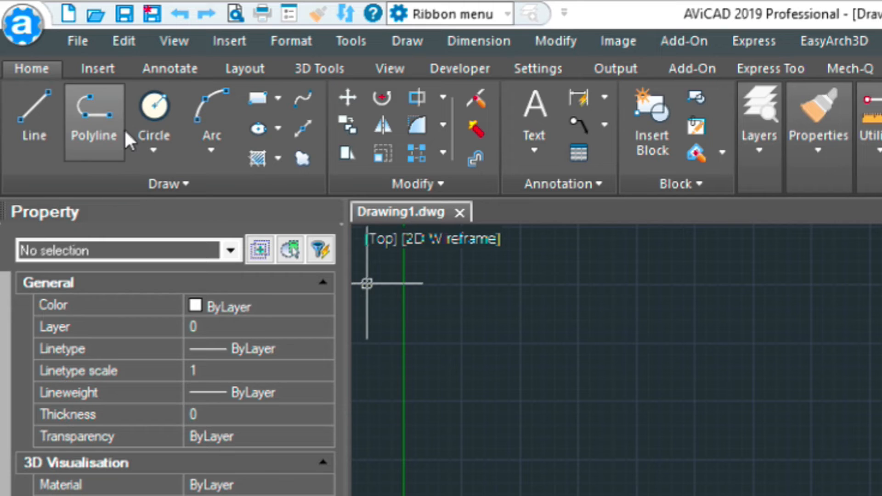
{"action": "mouse_move", "coordinate": [85, 62]}
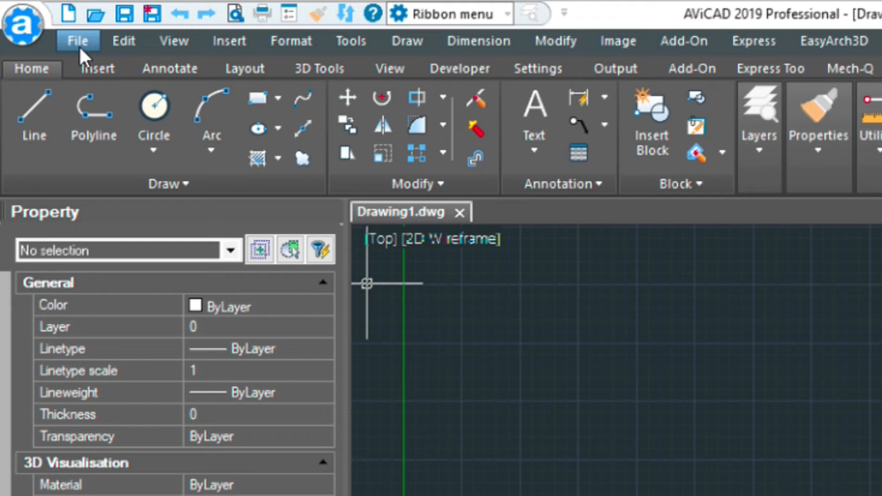
{"action": "mouse_move", "coordinate": [68, 13]}
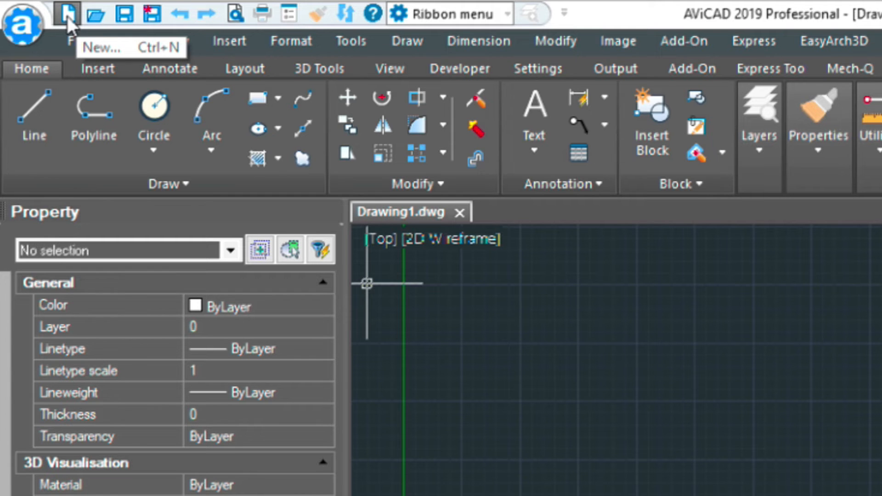
Start a new drawing and select pcad.dwt from the installed template list
{"action": "left_click", "coordinate": [66, 13]}
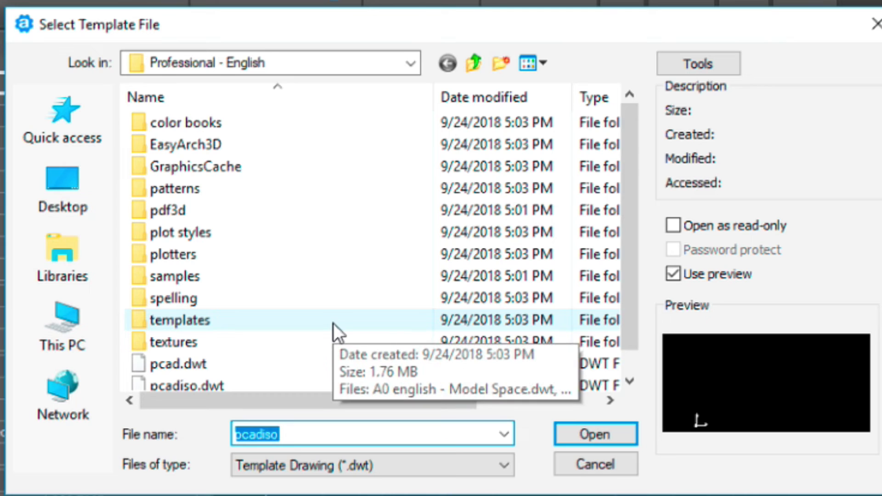
{"action": "scroll", "scroll_direction": "down", "scroll_amount": 3}
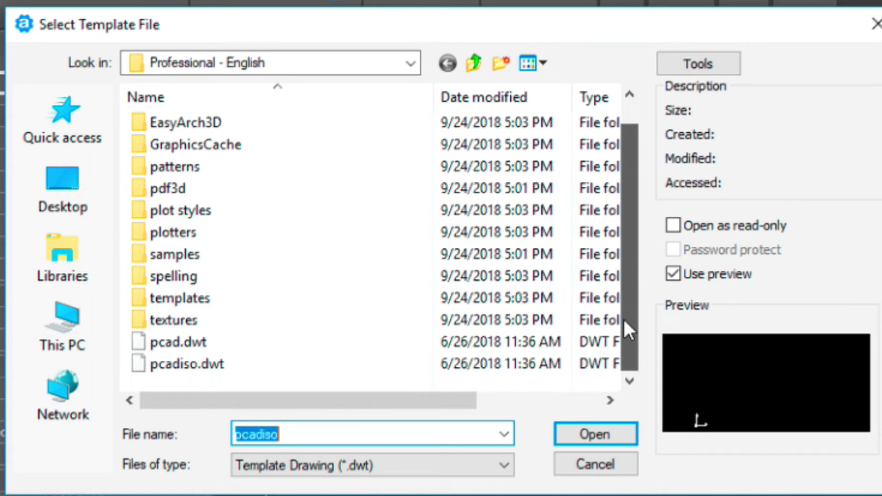
{"action": "left_click", "coordinate": [176, 342]}
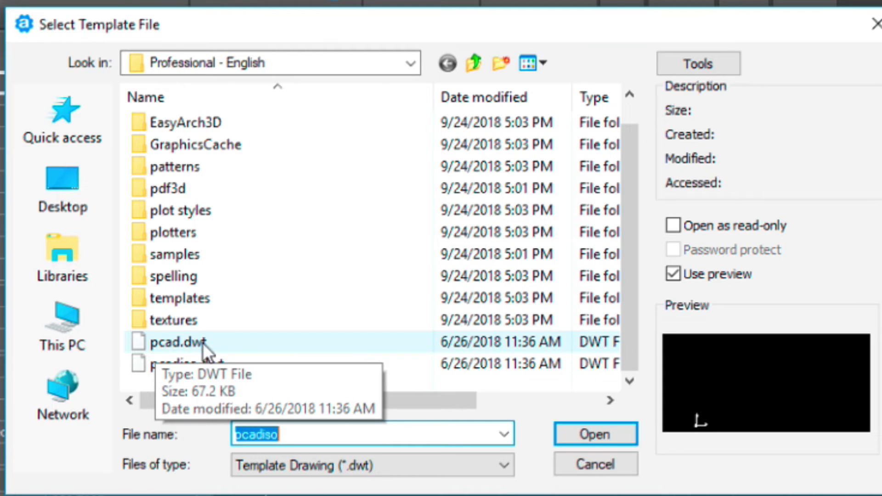
{"action": "mouse_move", "coordinate": [208, 354]}
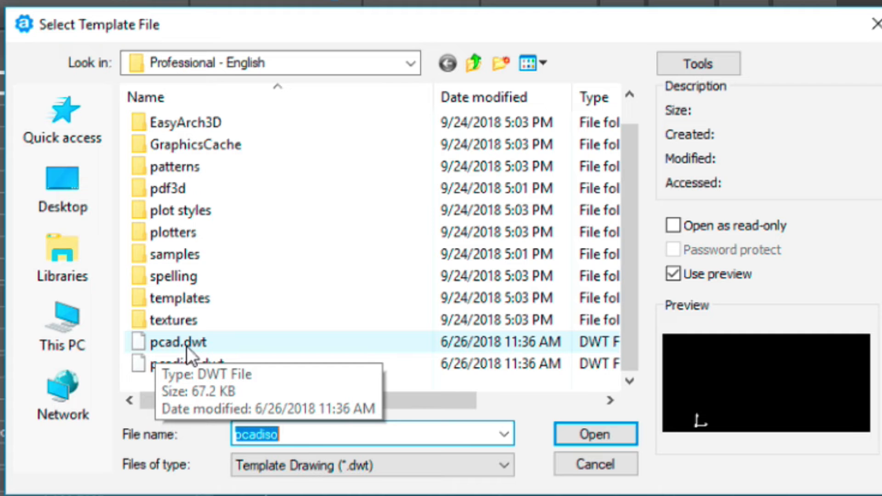
{"action": "left_click", "coordinate": [594, 433]}
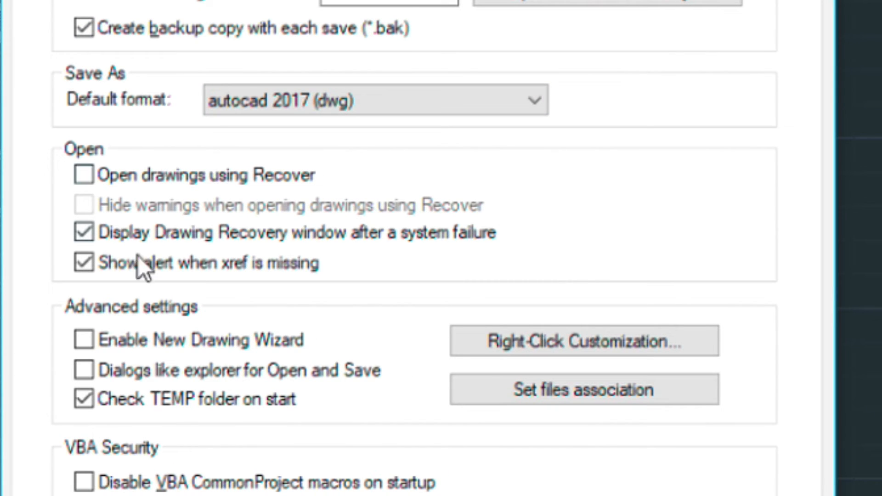
{"action": "mouse_move", "coordinate": [84, 341]}
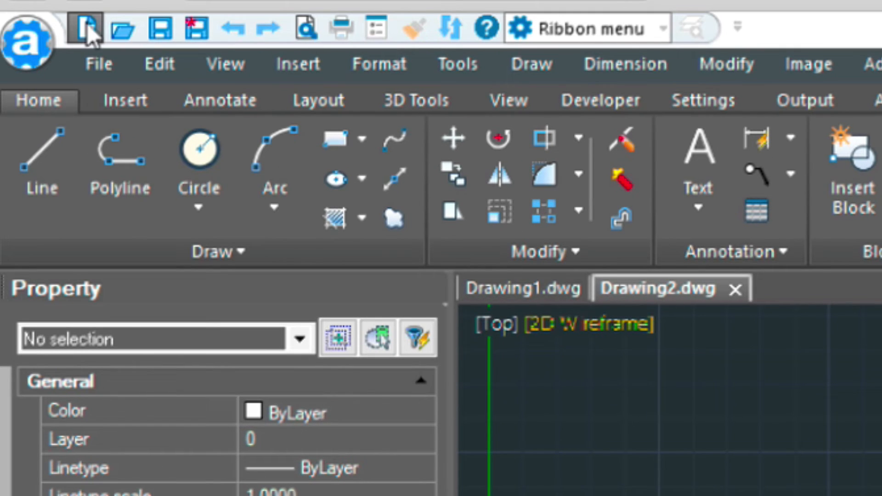
Create Drawing2 and launch the New Drawing Wizard via Use a Wizard
{"action": "left_click", "coordinate": [86, 28]}
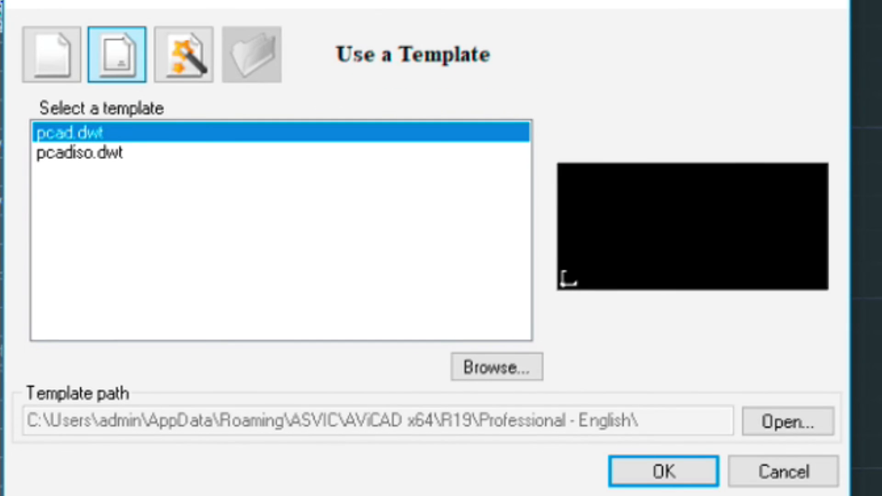
{"action": "mouse_move", "coordinate": [341, 175]}
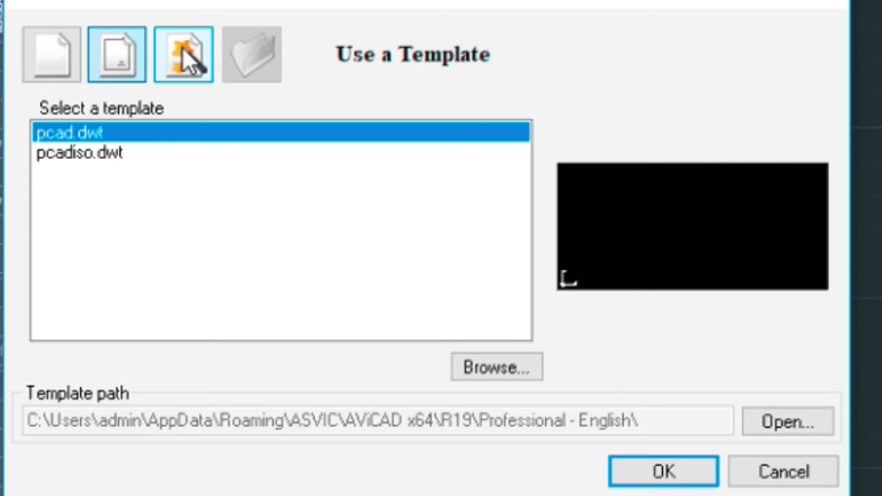
{"action": "left_click", "coordinate": [183, 55]}
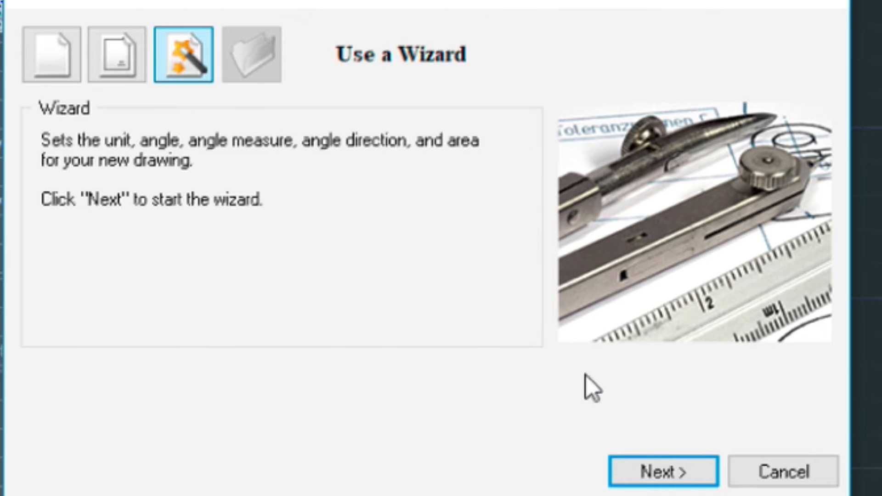
{"action": "left_click", "coordinate": [662, 472]}
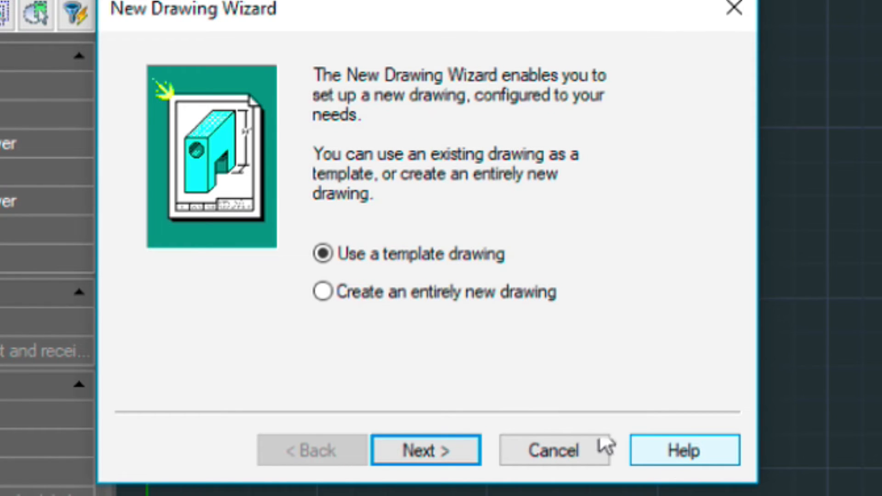
{"action": "mouse_move", "coordinate": [335, 288]}
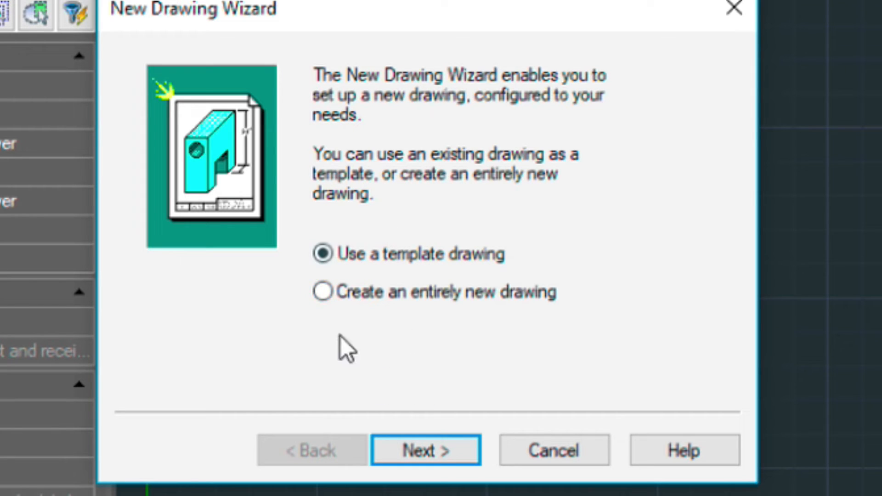
{"action": "mouse_move", "coordinate": [369, 324]}
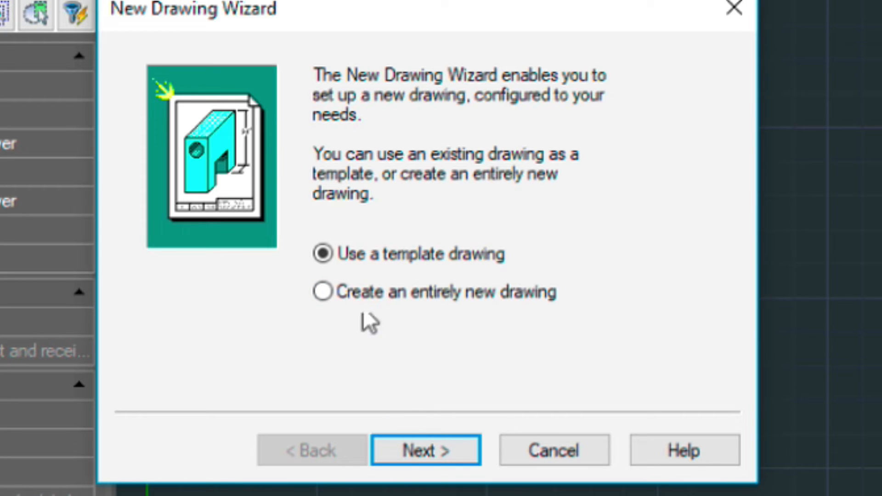
Create Drawing3 from scratch with Decimal units, decimal degrees and color-dependent print styles
{"action": "left_click", "coordinate": [323, 293]}
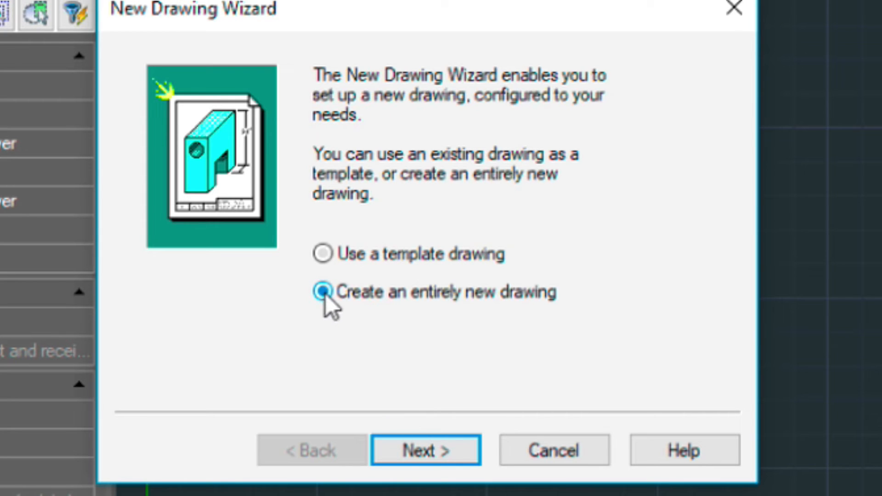
{"action": "left_click", "coordinate": [424, 449]}
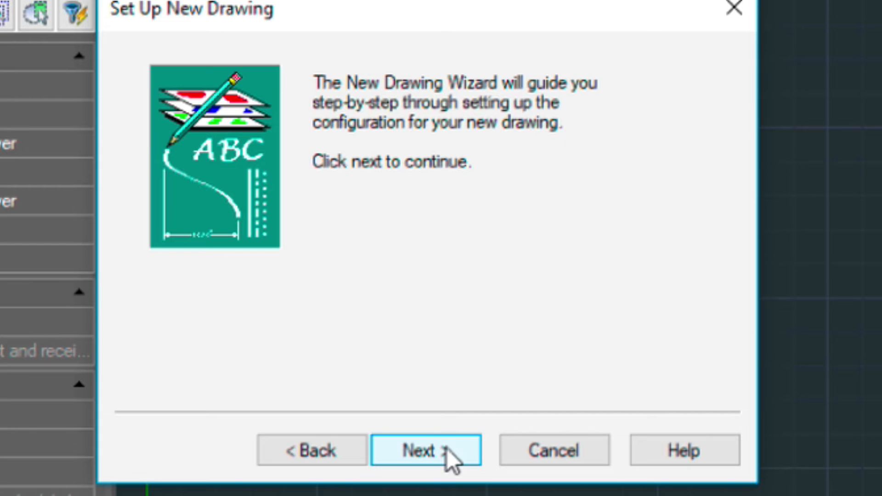
{"action": "left_click", "coordinate": [425, 449]}
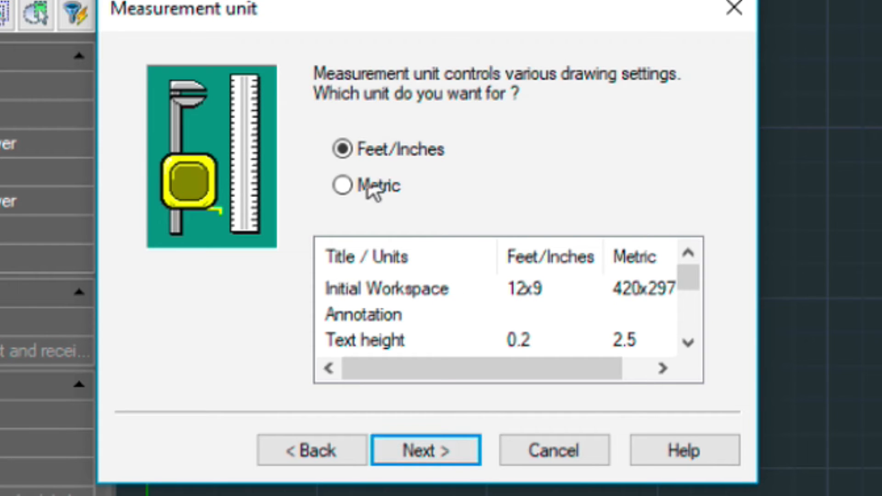
{"action": "left_click", "coordinate": [426, 450]}
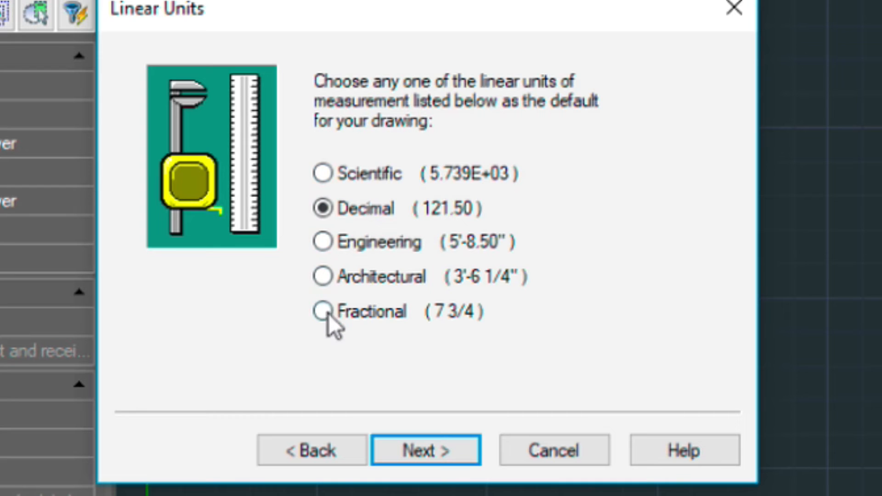
{"action": "left_click", "coordinate": [426, 449]}
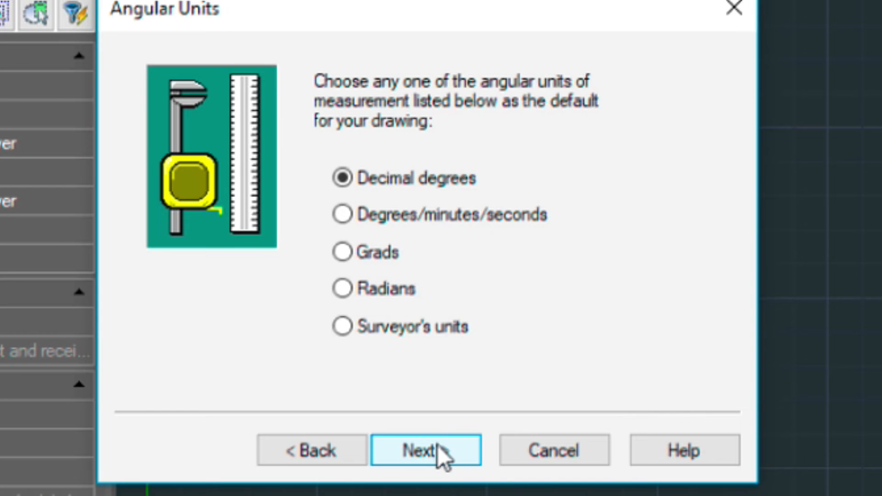
{"action": "left_click", "coordinate": [426, 450]}
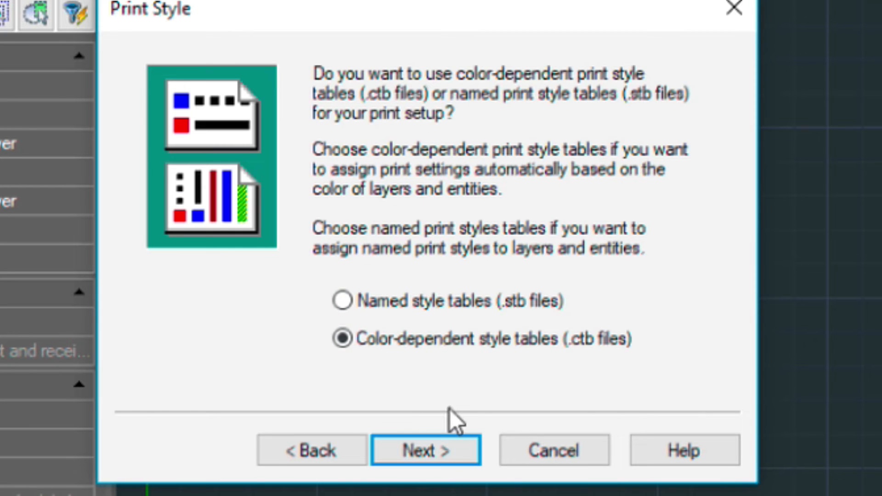
{"action": "left_click", "coordinate": [425, 451]}
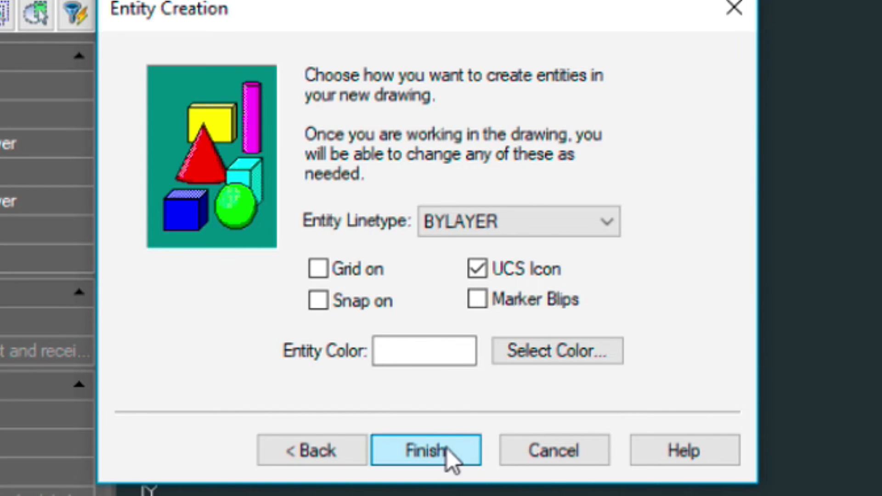
{"action": "left_click", "coordinate": [425, 450]}
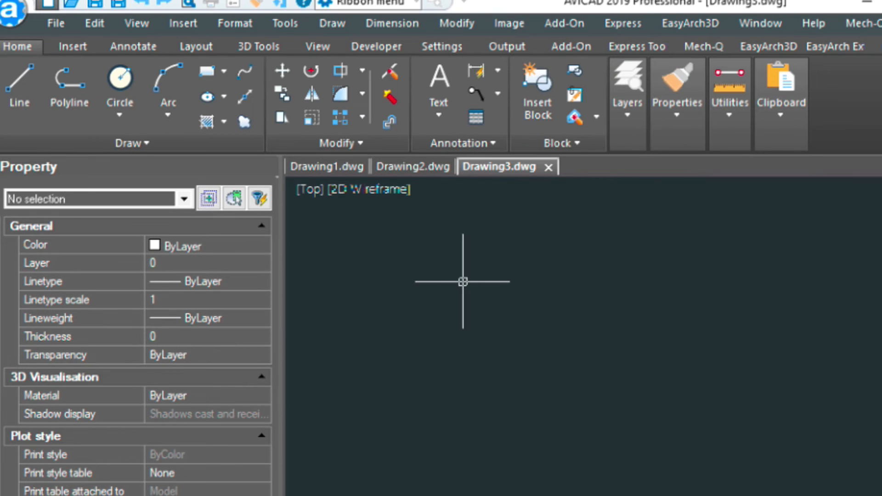
{"action": "mouse_move", "coordinate": [341, 316]}
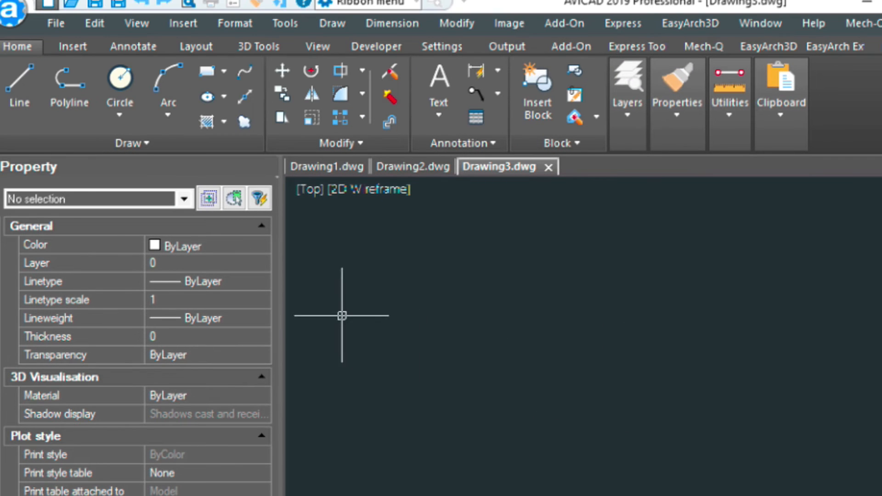
Open Save As and set the file type to Drawing Template (*.dwt)
{"action": "left_click", "coordinate": [56, 23]}
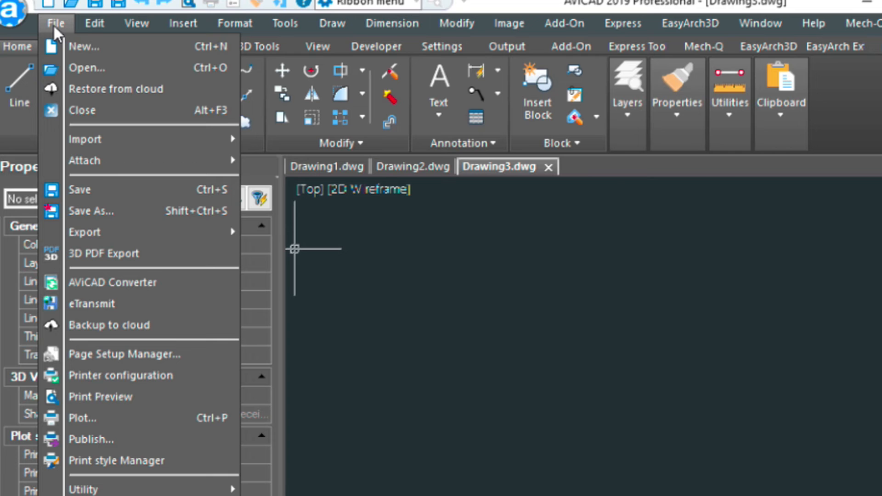
{"action": "left_click", "coordinate": [85, 139]}
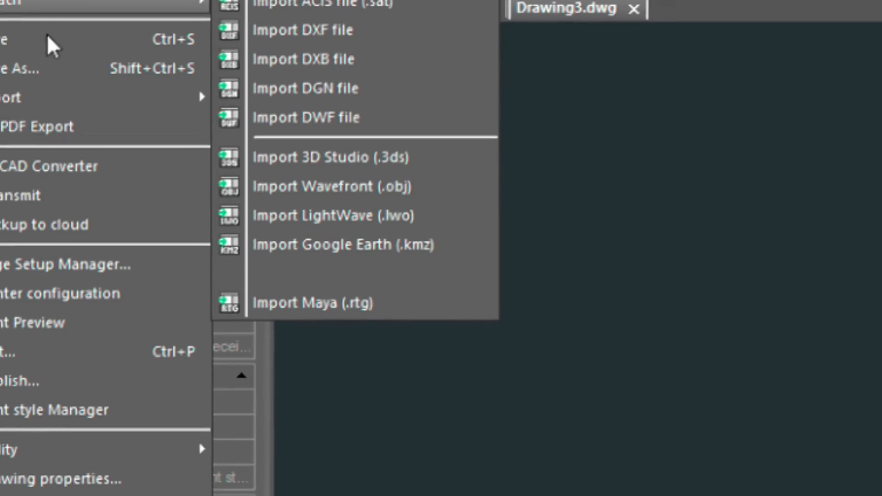
{"action": "left_click", "coordinate": [20, 68]}
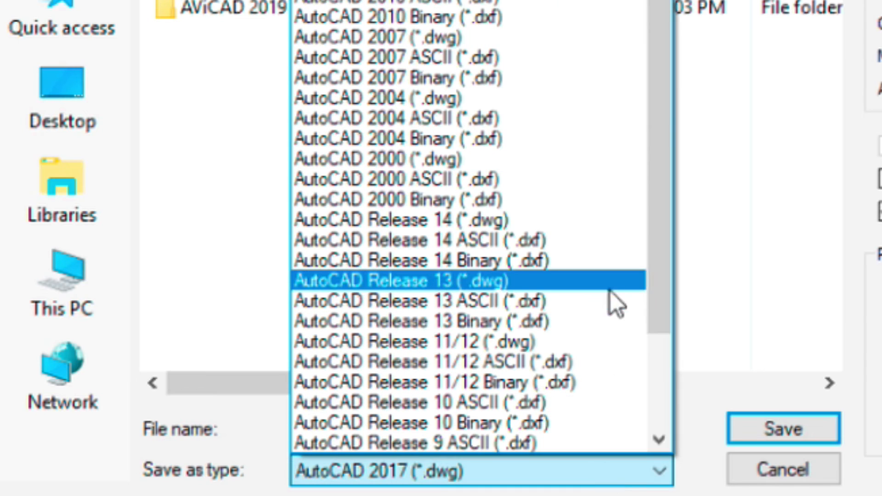
{"action": "mouse_move", "coordinate": [658, 323]}
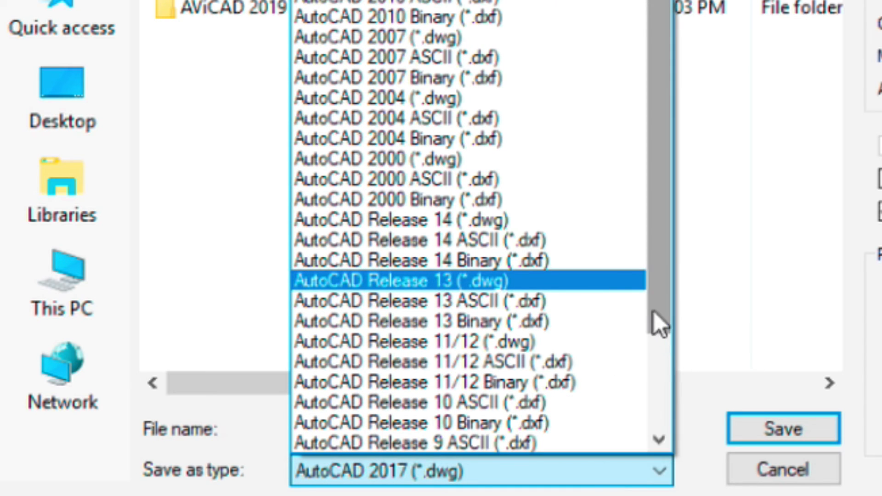
{"action": "scroll", "scroll_direction": "down", "scroll_amount": 3}
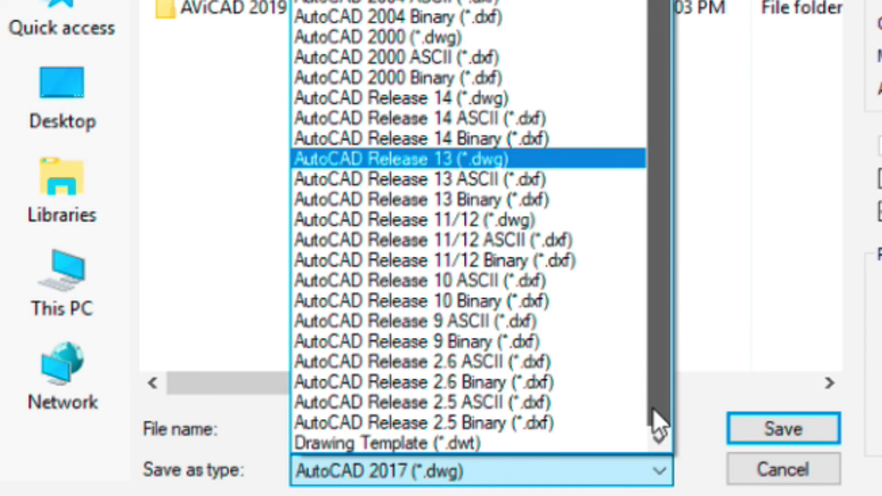
{"action": "left_click", "coordinate": [386, 443]}
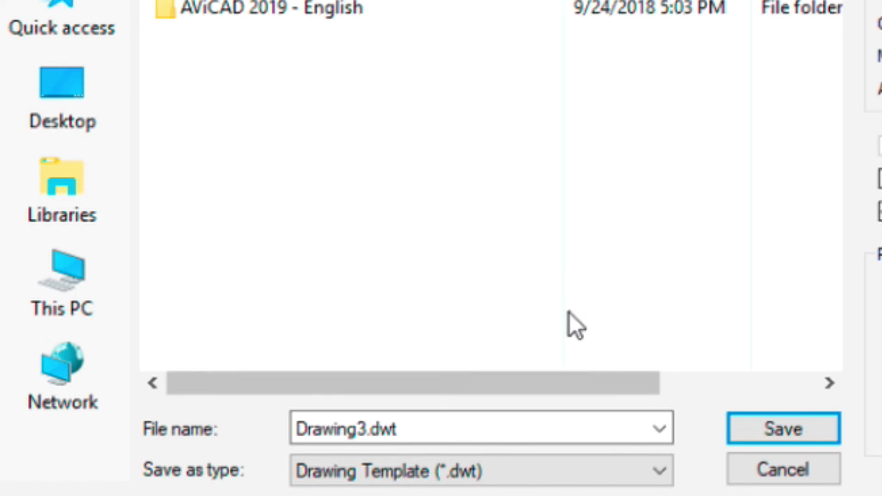
{"action": "mouse_move", "coordinate": [416, 133]}
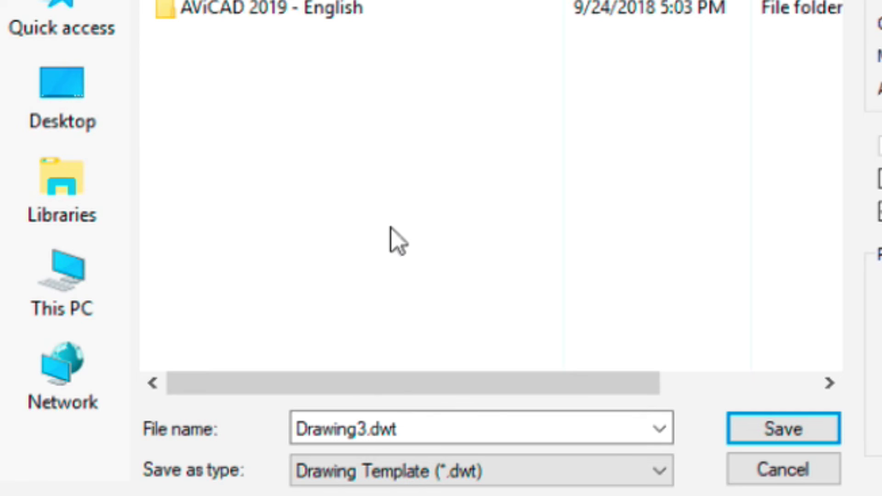
Name the template newdrawing and save it to the Desktop
{"action": "left_click", "coordinate": [363, 428]}
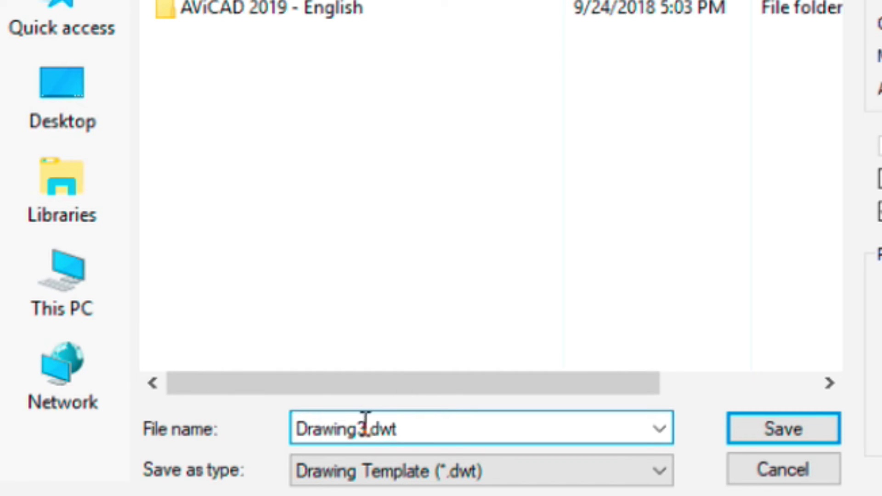
{"action": "type", "text": "newd"}
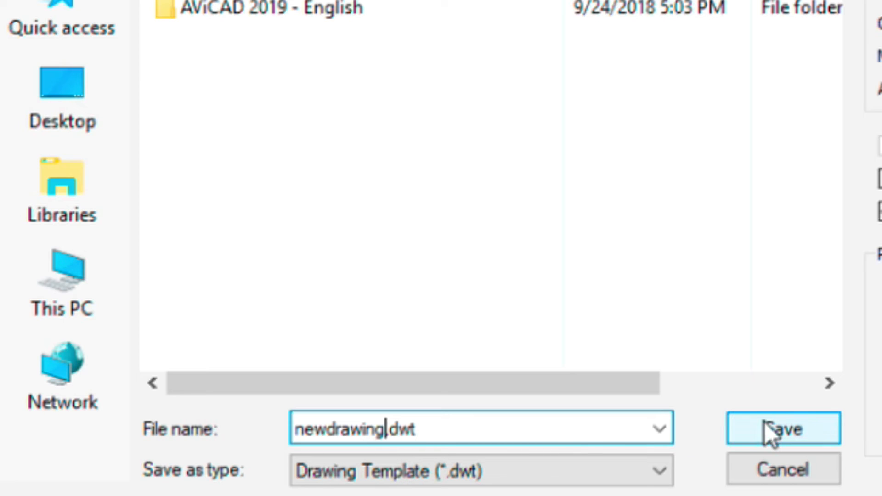
{"action": "mouse_move", "coordinate": [62, 90]}
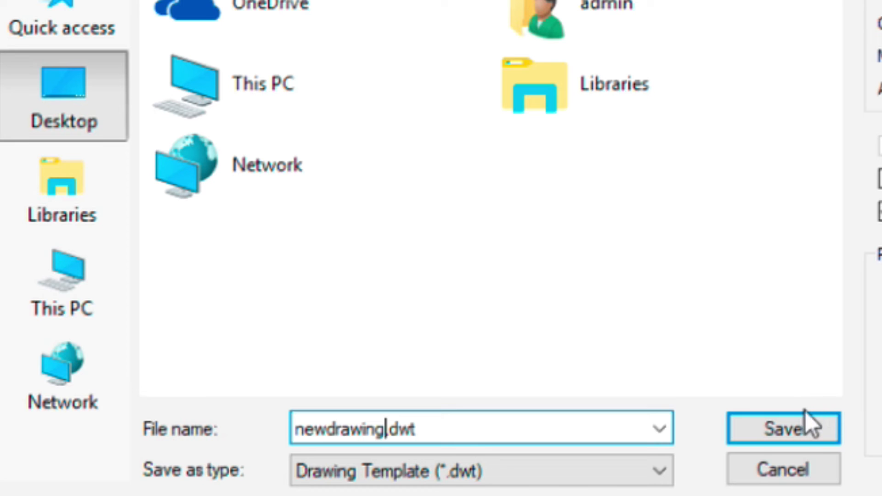
{"action": "left_click", "coordinate": [782, 428]}
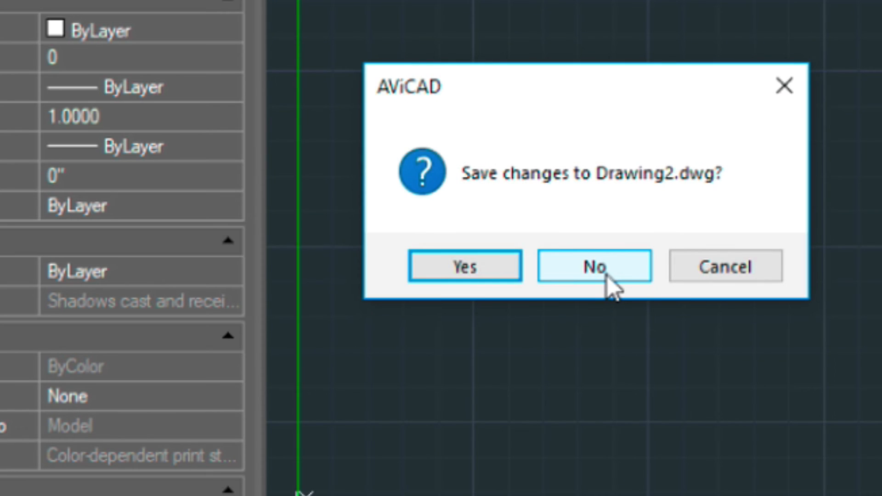
Close AViCAD without saving Drawing2.dwg and relaunch AViCAD 2019 from its desktop shortcut
{"action": "left_click", "coordinate": [594, 265]}
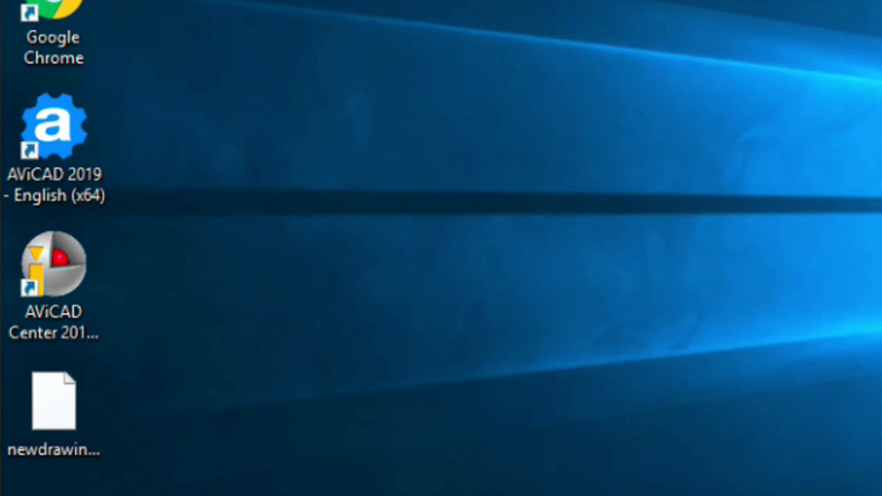
{"action": "left_click", "coordinate": [53, 402]}
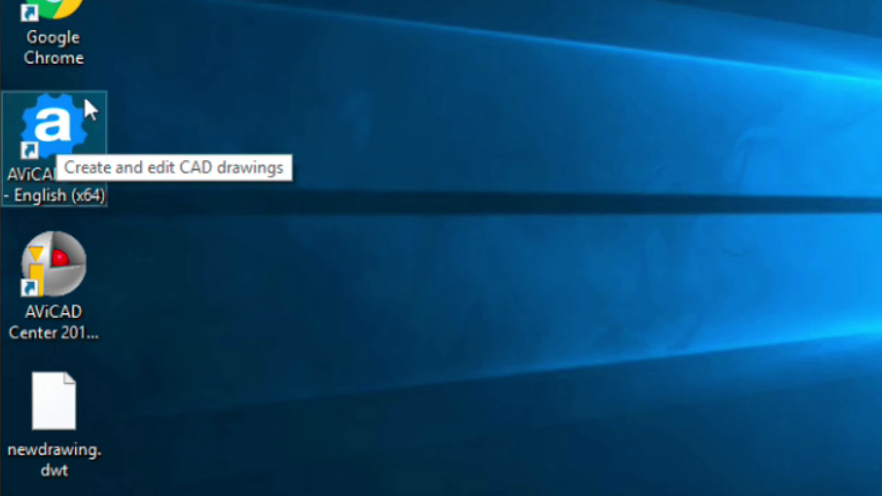
{"action": "double_click", "coordinate": [51, 130]}
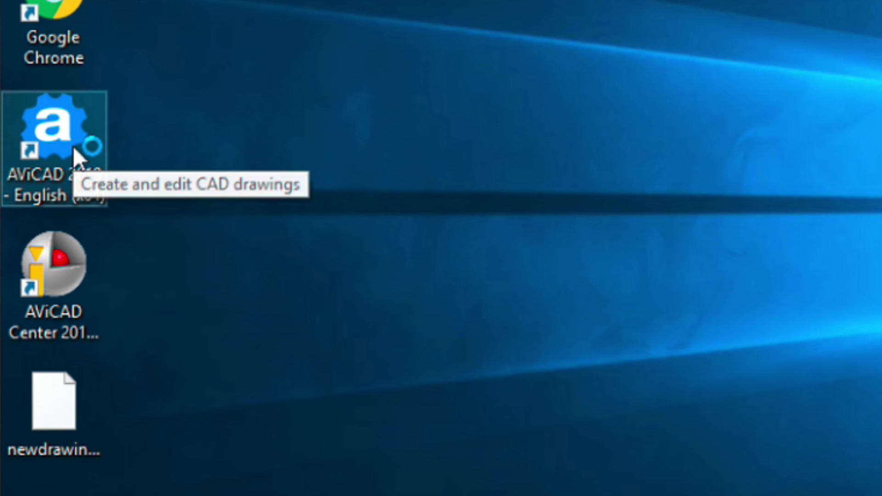
{"action": "double_click", "coordinate": [53, 130]}
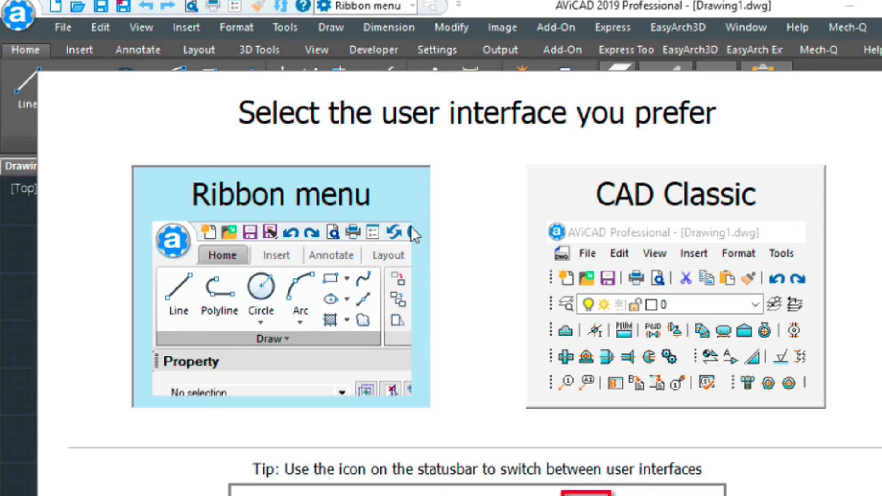
Choose the Ribbon interface and start a new drawing using a template
{"action": "left_click", "coordinate": [281, 281]}
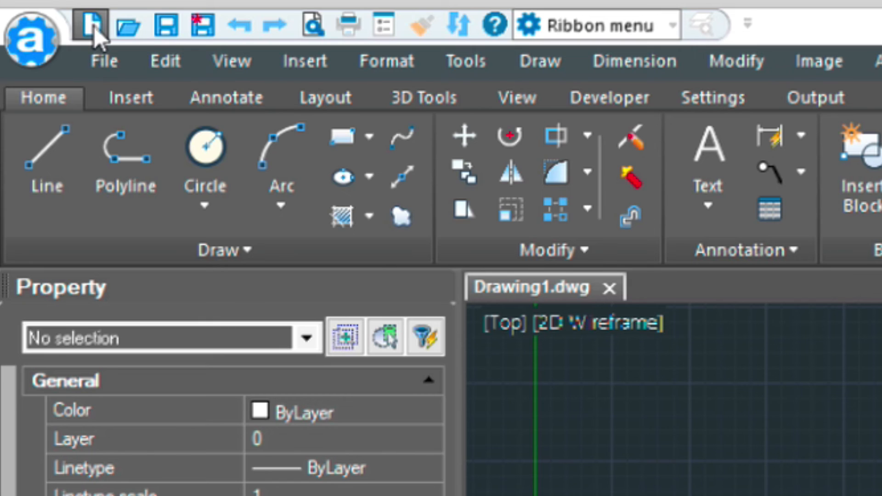
{"action": "left_click", "coordinate": [93, 25]}
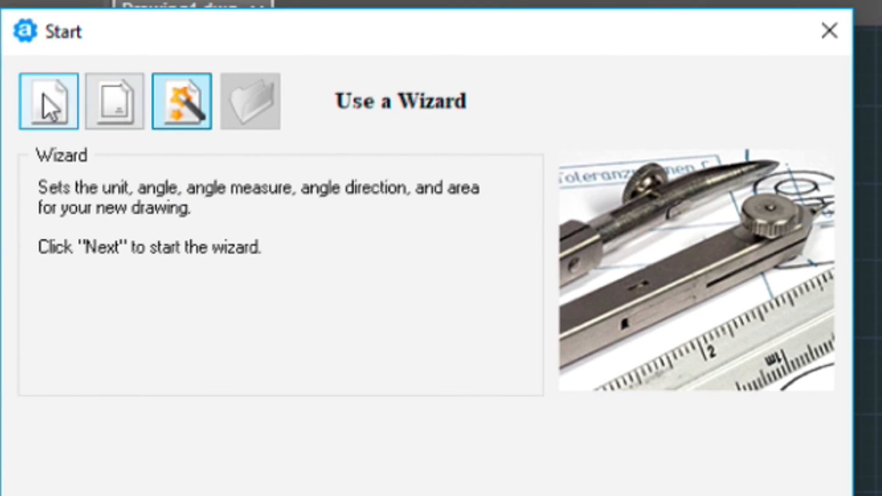
{"action": "left_click", "coordinate": [113, 101]}
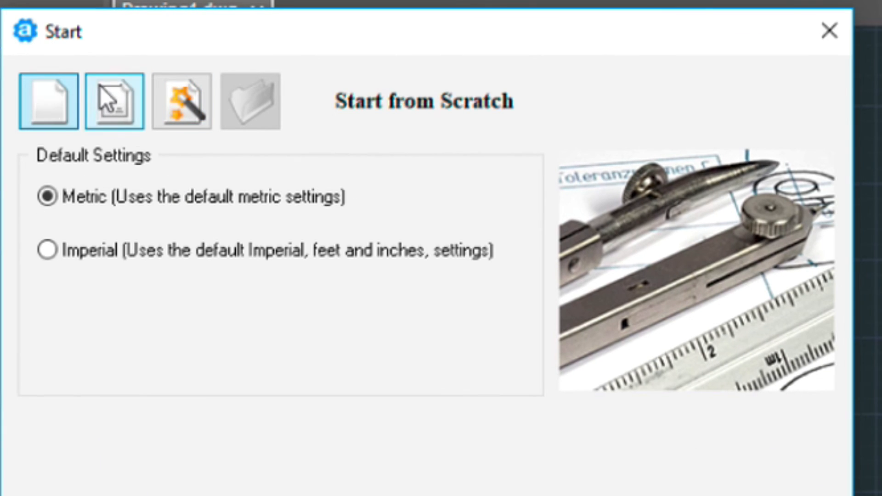
{"action": "left_click", "coordinate": [113, 101]}
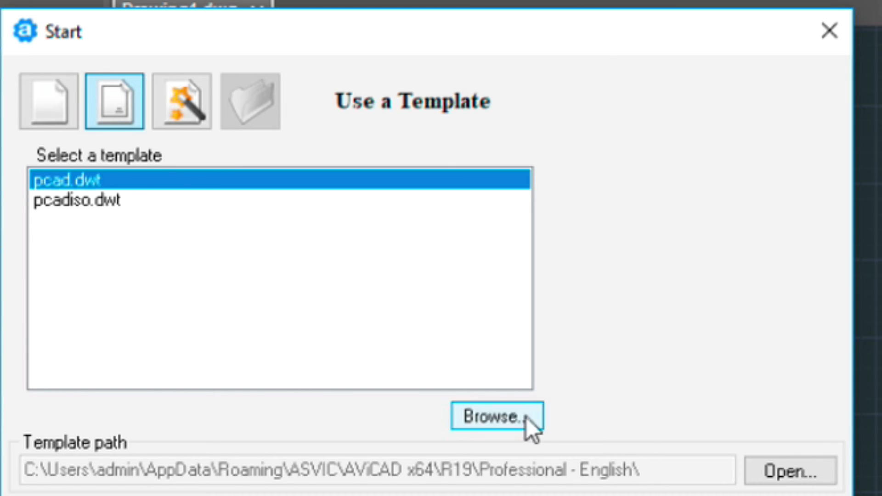
Browse to the Desktop and open the newdrawing.dwt template
{"action": "left_click", "coordinate": [497, 418]}
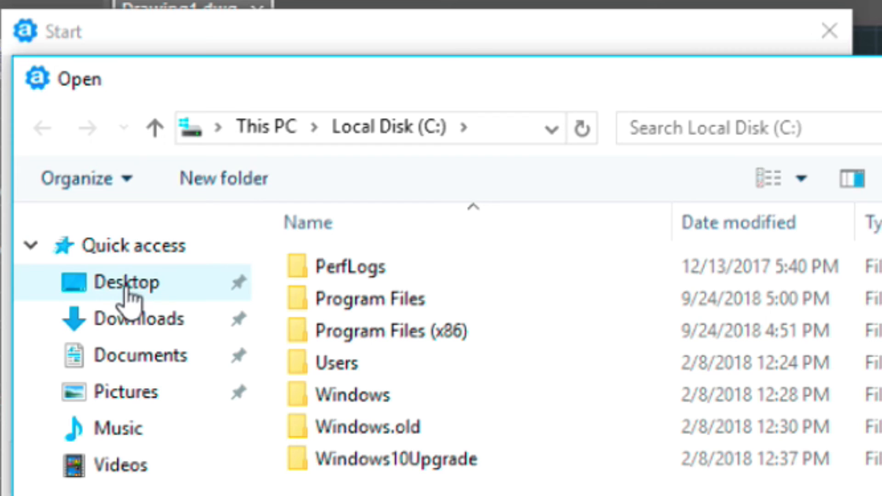
{"action": "left_click", "coordinate": [126, 283]}
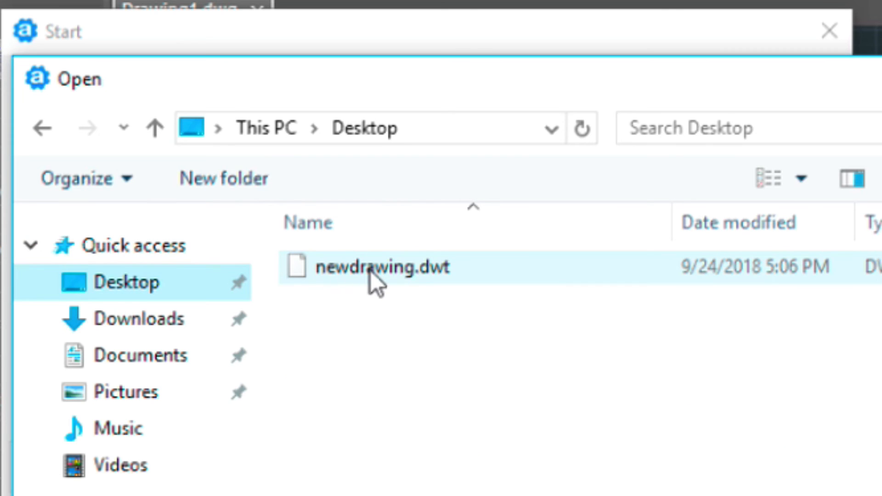
{"action": "left_click", "coordinate": [376, 268]}
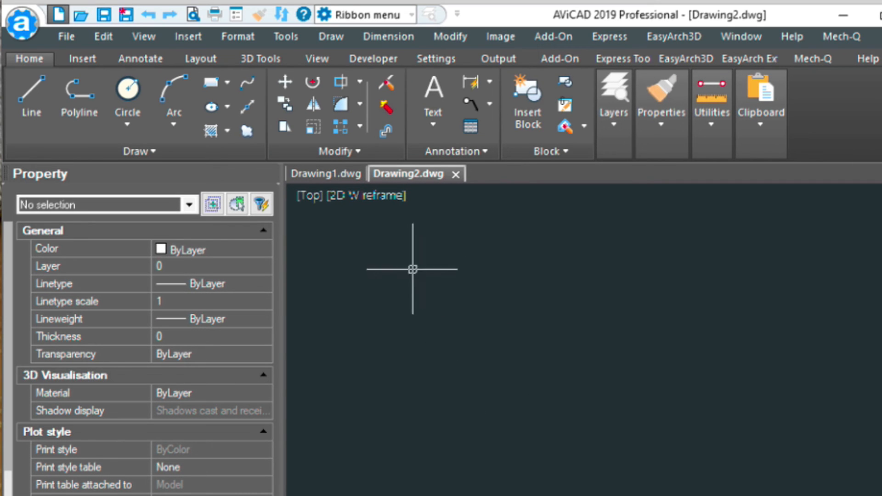
{"action": "mouse_move", "coordinate": [597, 416]}
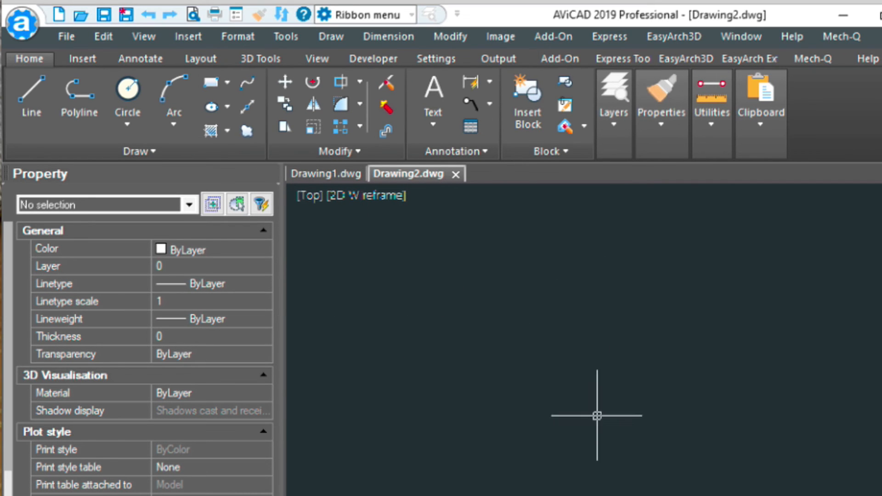
{"action": "mouse_move", "coordinate": [560, 446]}
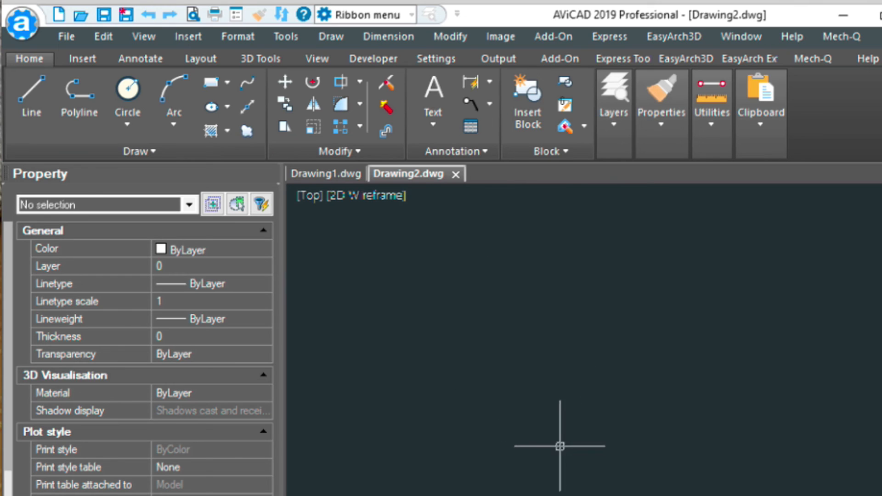
{"action": "mouse_move", "coordinate": [539, 462]}
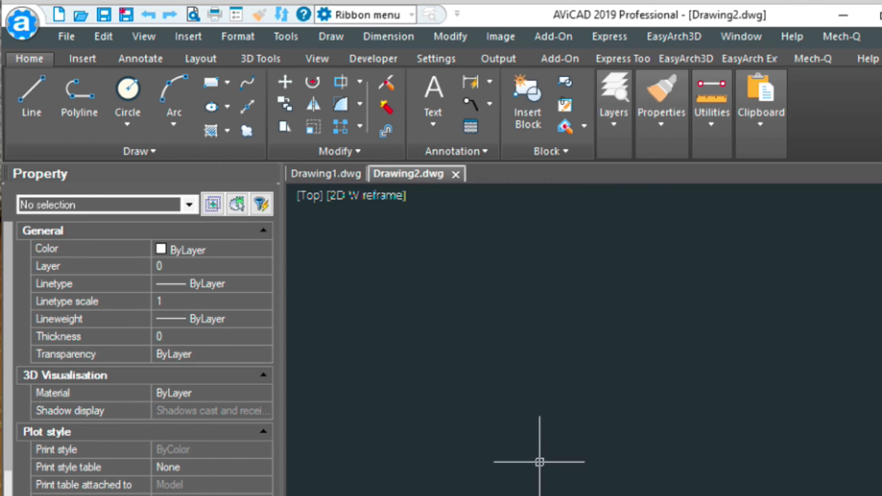
{"action": "mouse_move", "coordinate": [444, 332]}
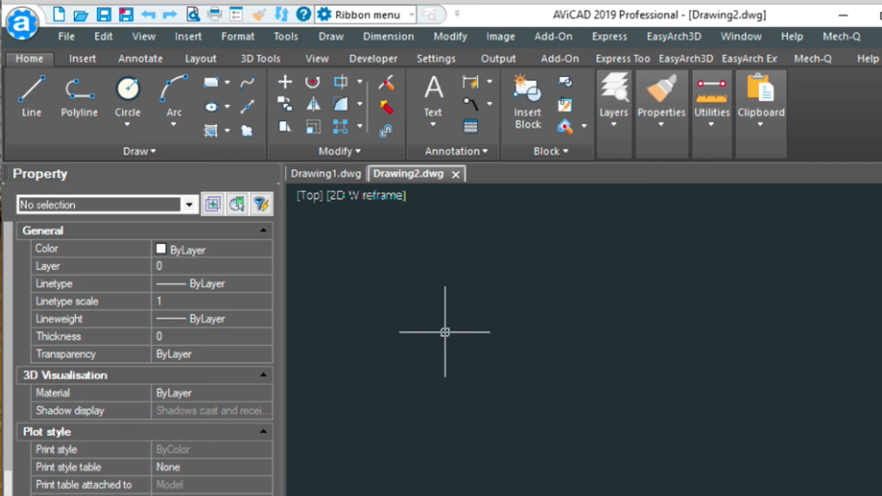
{"action": "mouse_move", "coordinate": [486, 333]}
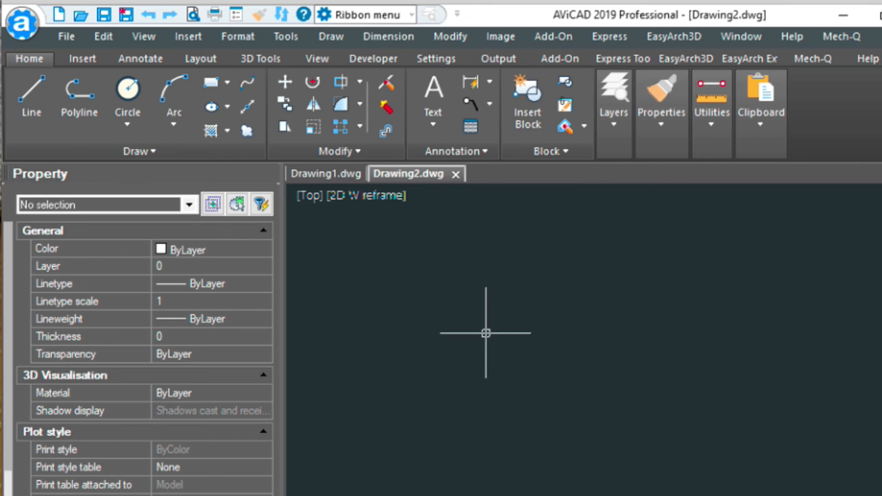
{"action": "mouse_move", "coordinate": [433, 417]}
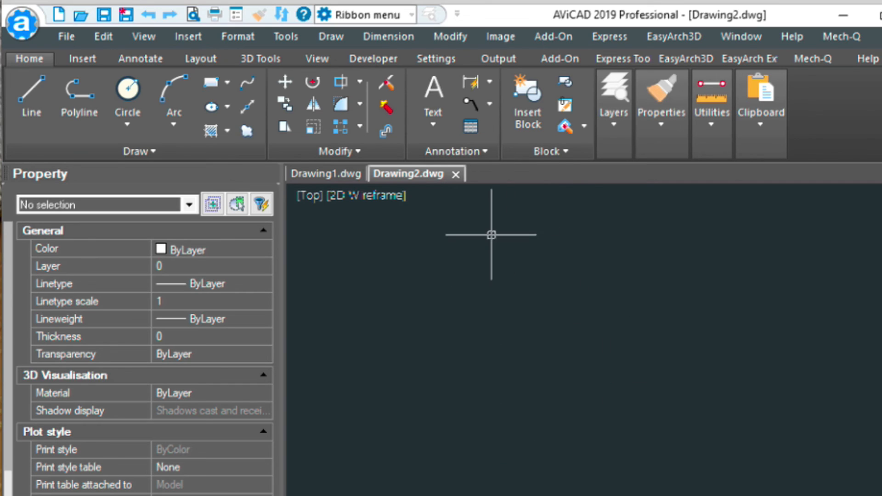
{"action": "mouse_move", "coordinate": [497, 265]}
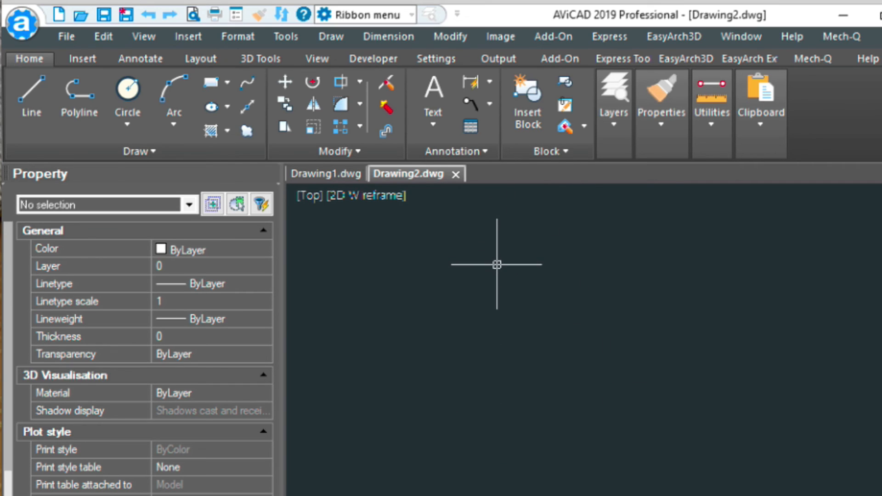
{"action": "mouse_move", "coordinate": [504, 423]}
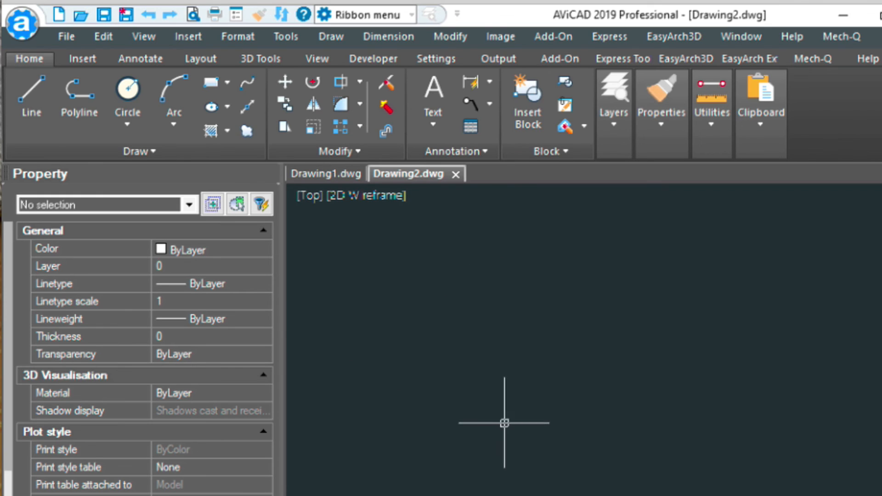
{"action": "mouse_move", "coordinate": [610, 479]}
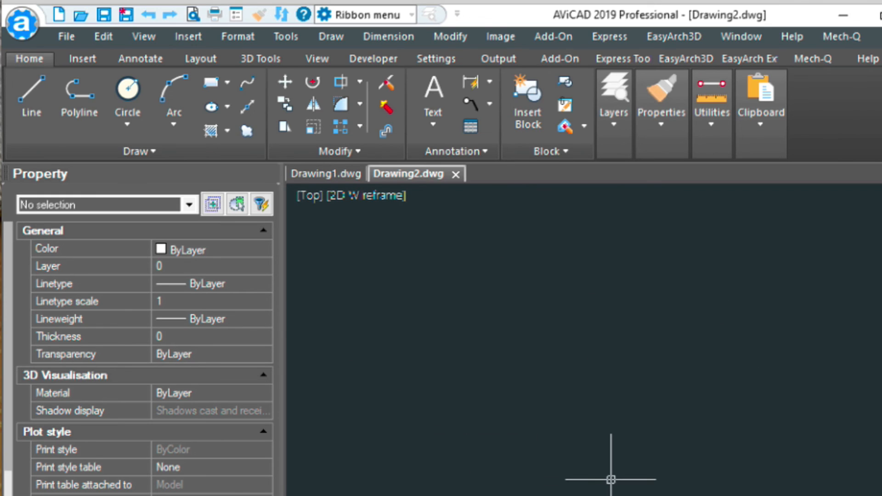
{"action": "mouse_move", "coordinate": [605, 448]}
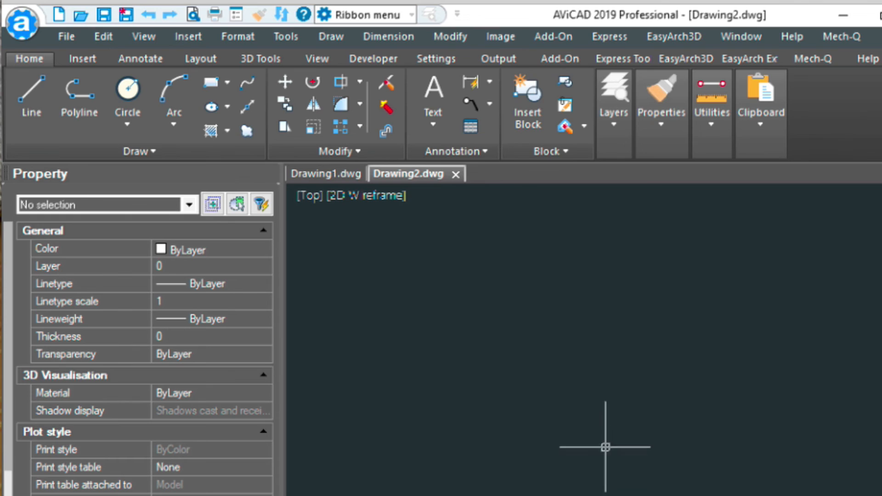
{"action": "mouse_move", "coordinate": [590, 343]}
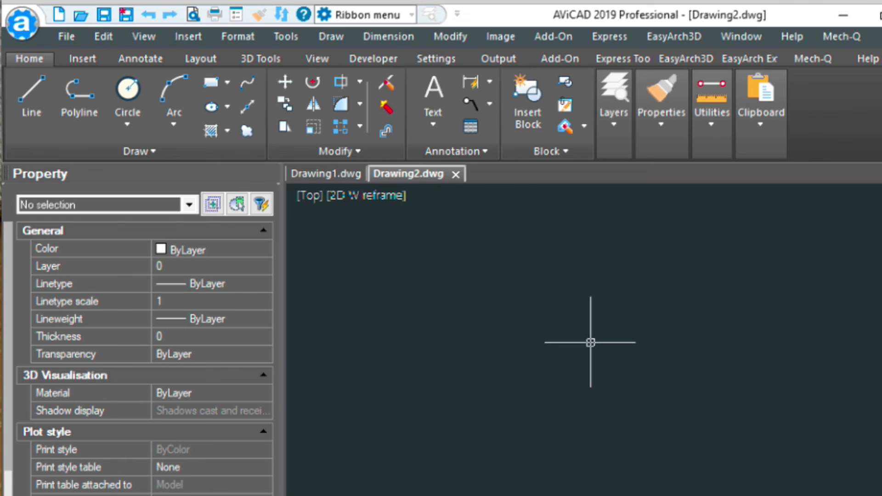